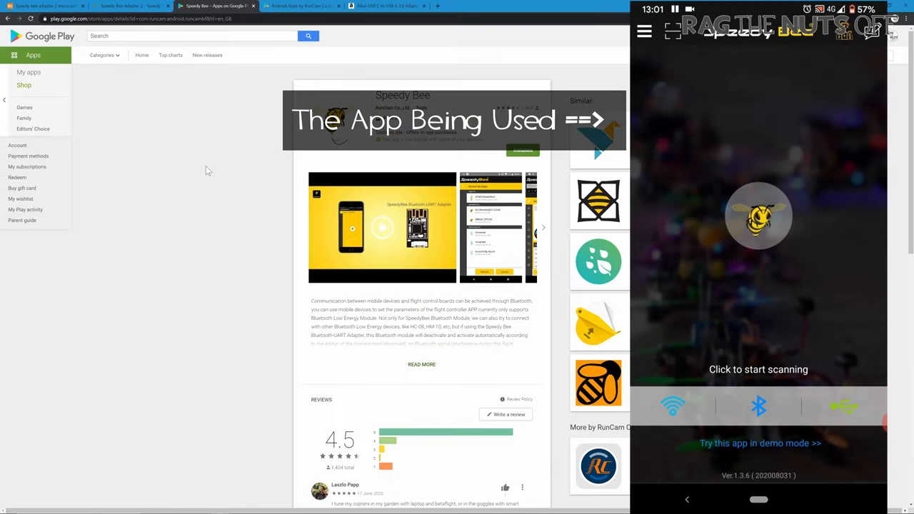
Step: Enter demo mode from the scanning screen to load the Setup page
click(758, 369)
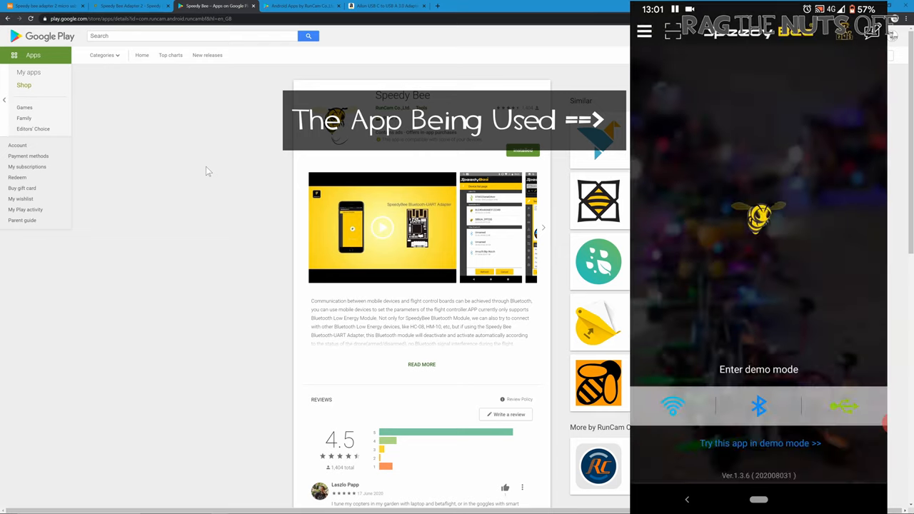
click(758, 443)
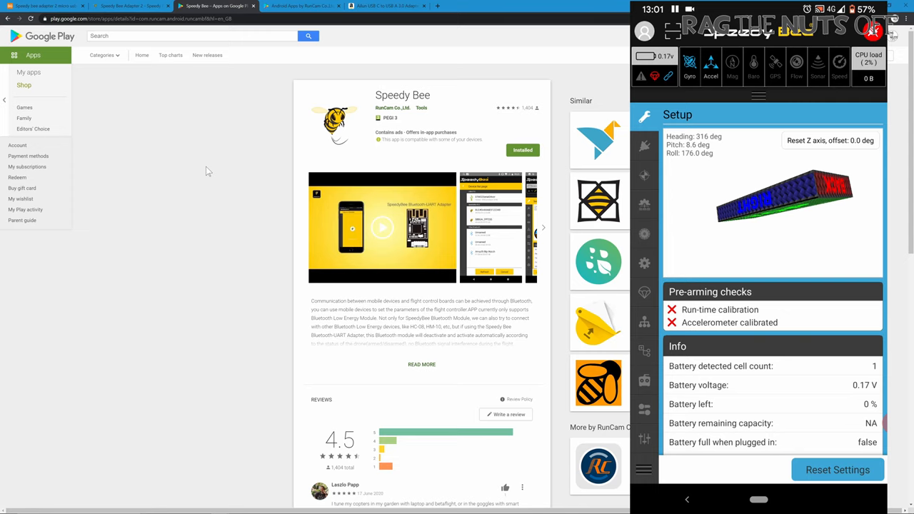
Step: Tour the Ports, Calibration and Mixer pages, ending on the Flying Wing mixer preset
click(643, 146)
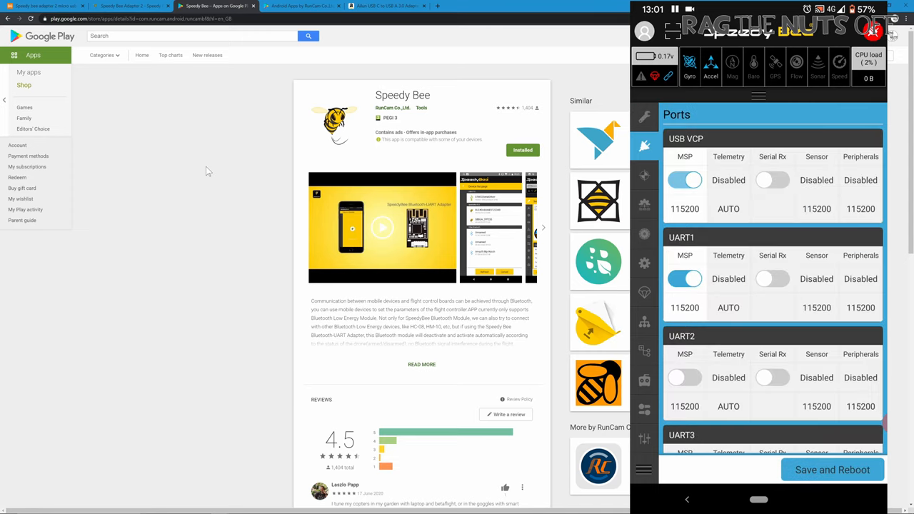
scroll(down, 3)
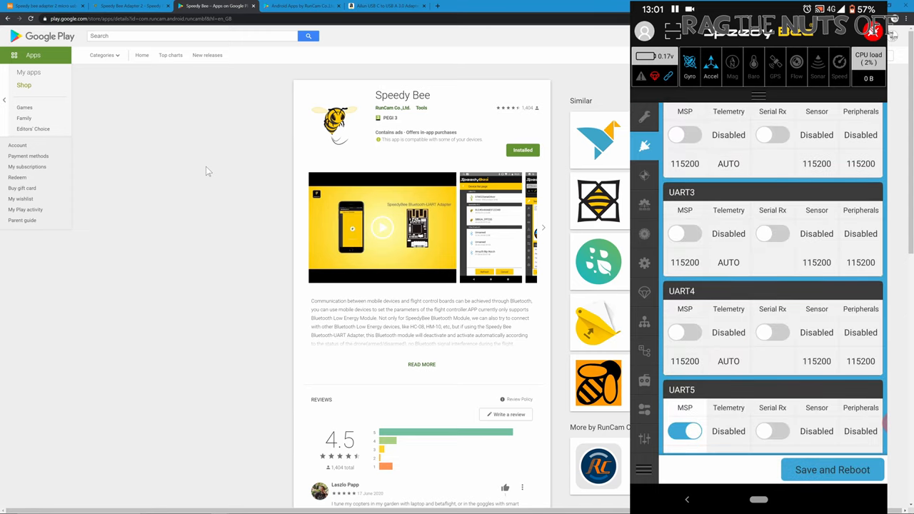
click(644, 175)
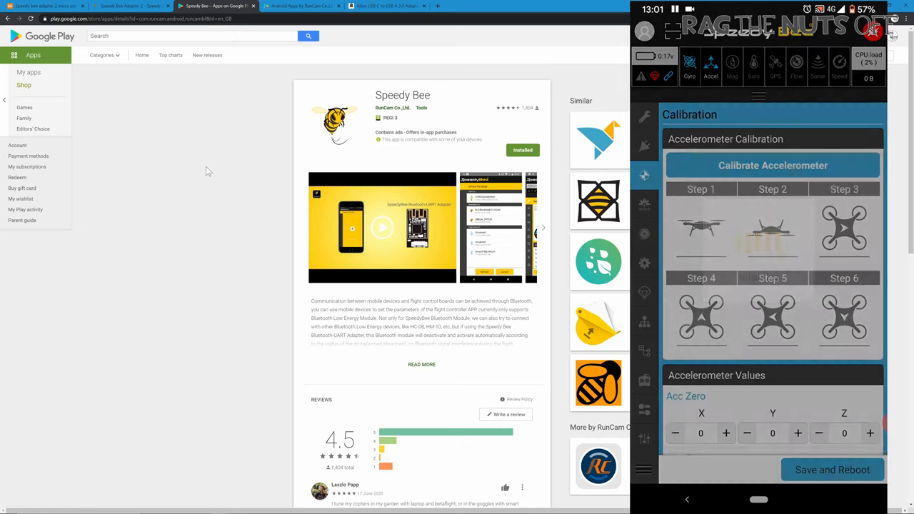
scroll(down, 3)
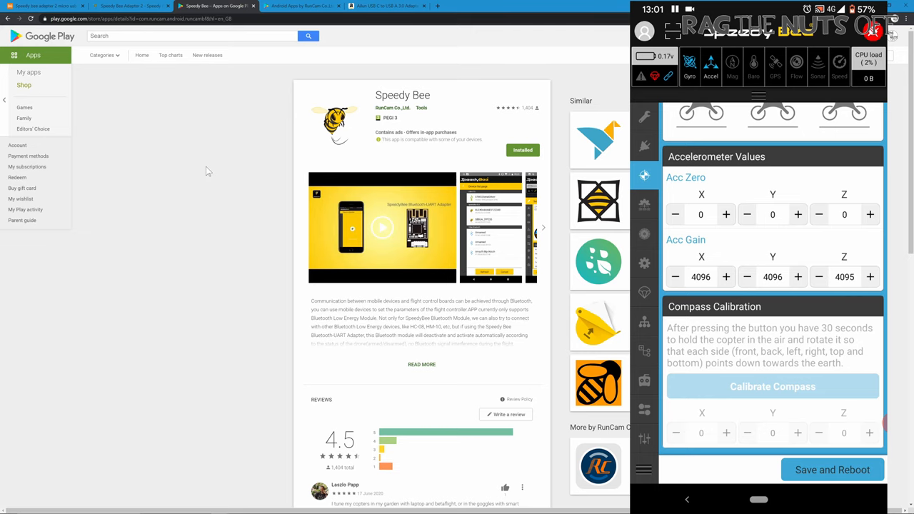
click(644, 204)
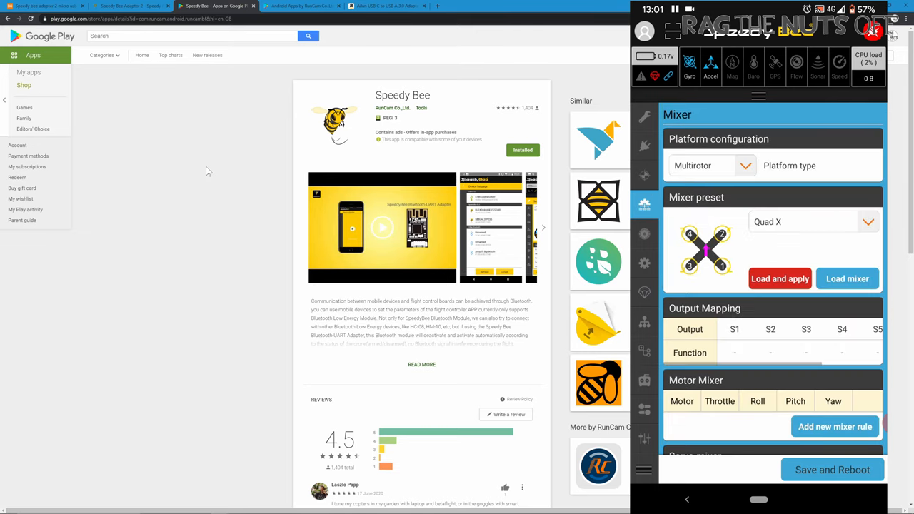
scroll(down, 3)
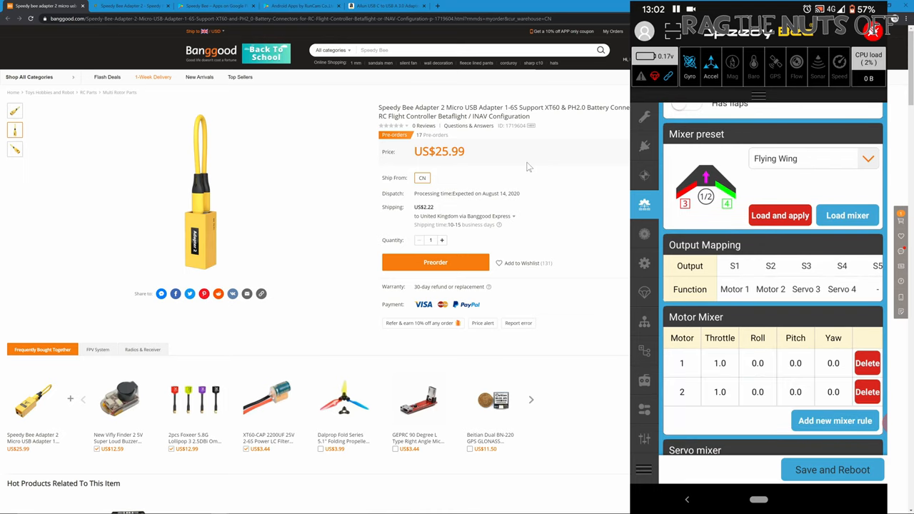
Step: Browse from the Banggood adapter listing to the Amazon USB-C to USB-A adapter page
scroll(down, 3)
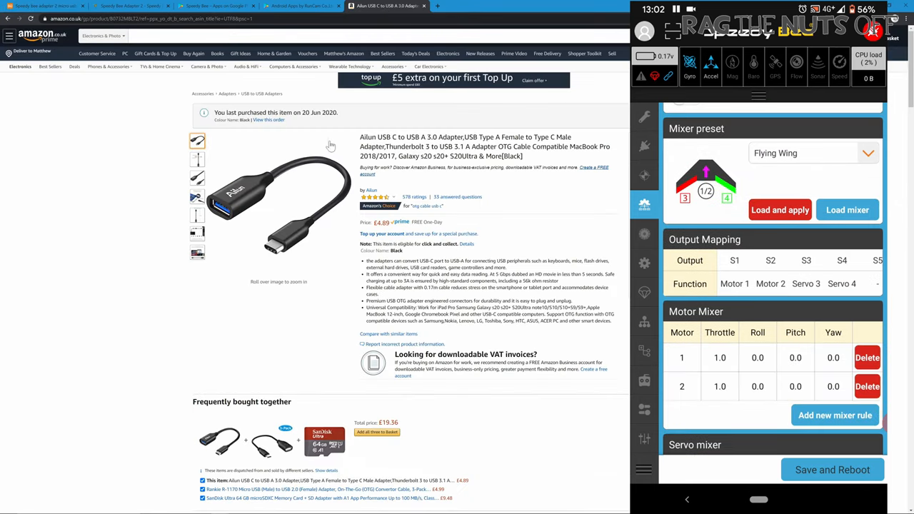
Step: Review the servo mixer rules and Outputs settings, then move to the Configuration page
scroll(down, 3)
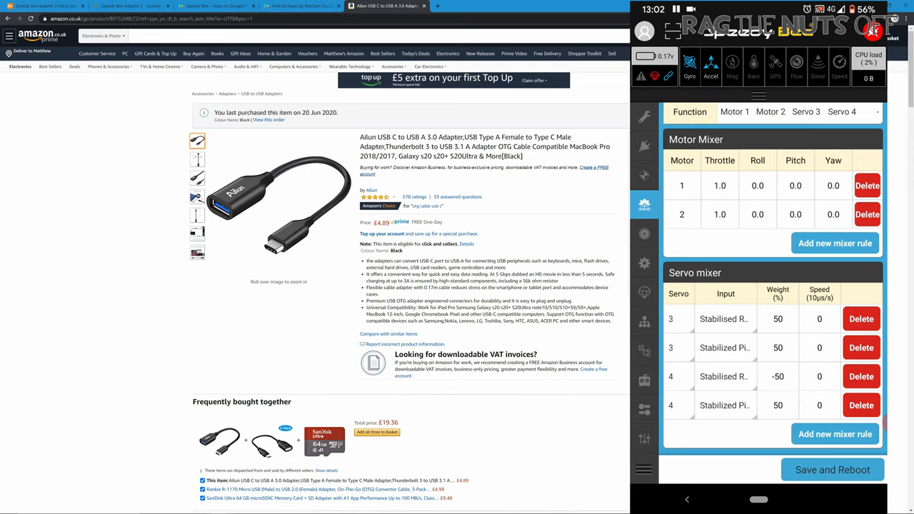
click(724, 214)
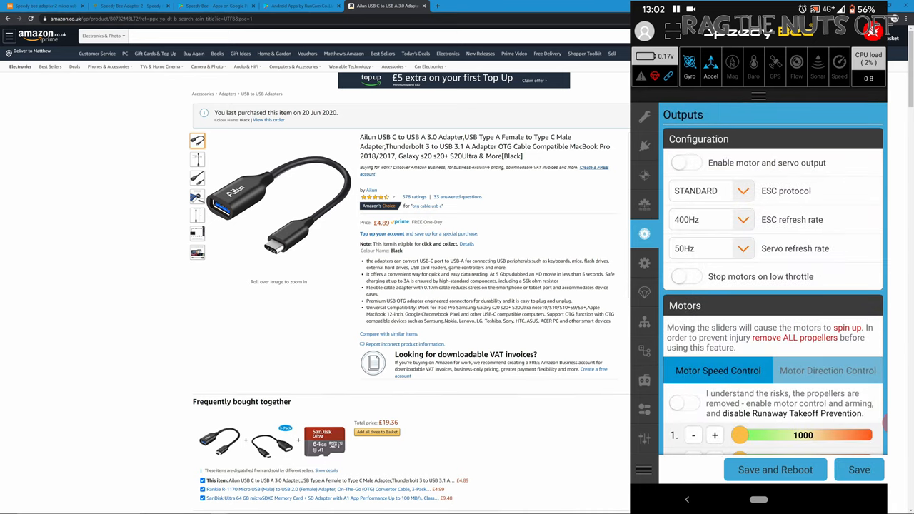
scroll(down, 3)
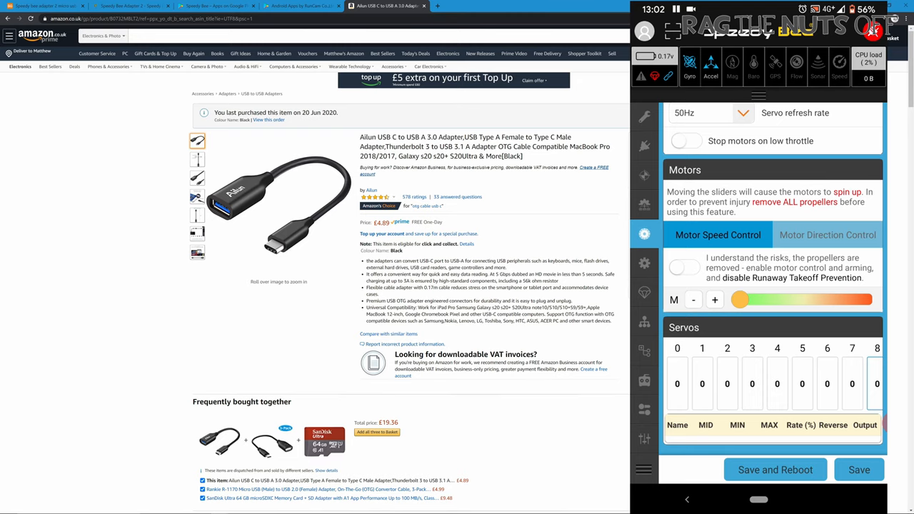
click(644, 262)
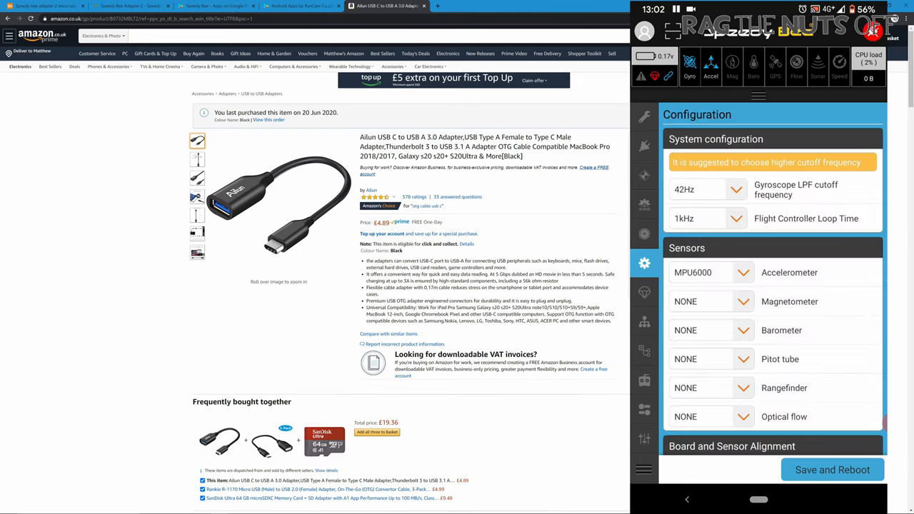
Step: Set Board and Sensor Alignment pitch to 5 degrees, then go to Advanced tuning
scroll(down, 3)
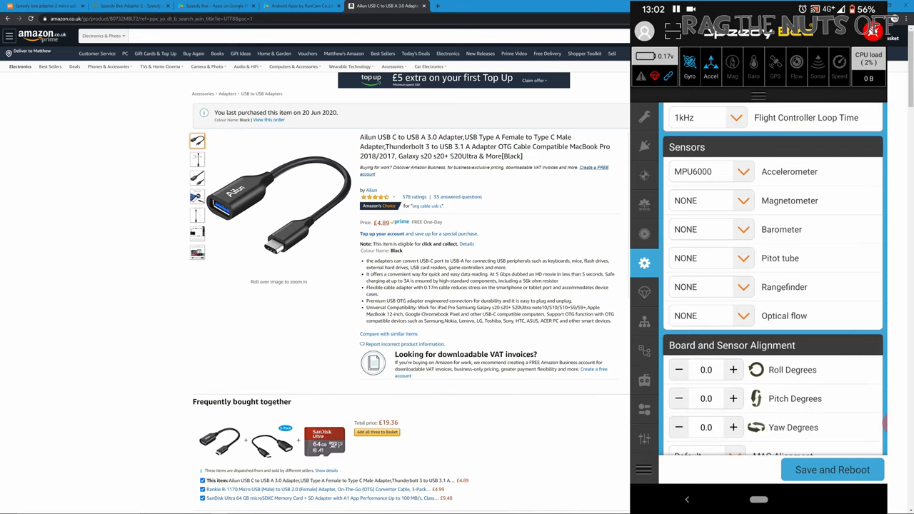
scroll(down, 3)
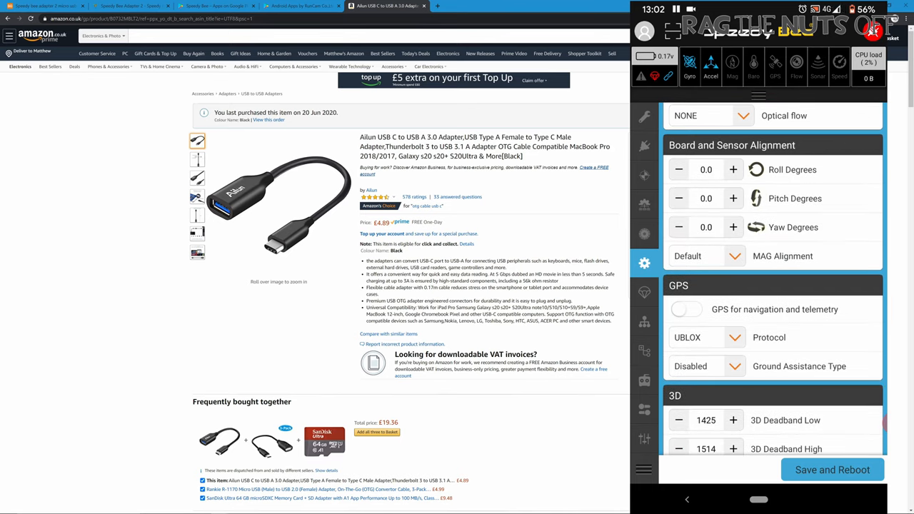
scroll(down, 3)
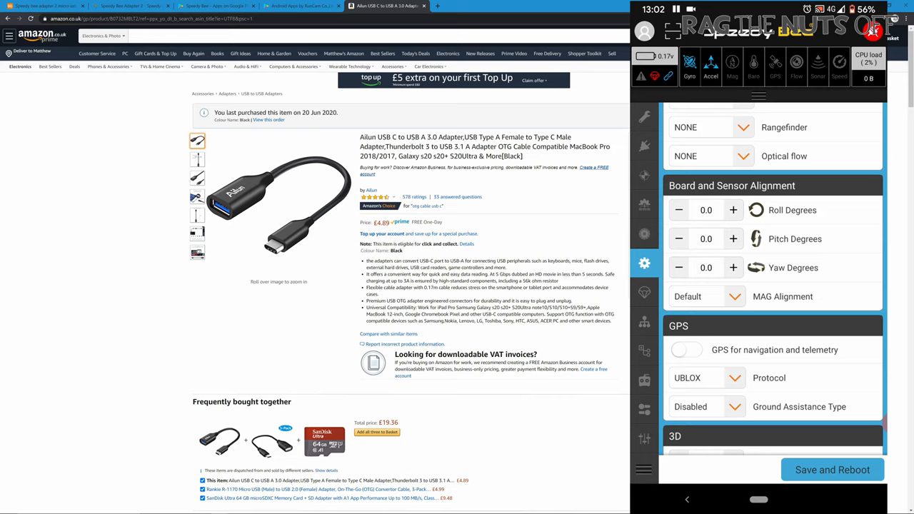
click(705, 268)
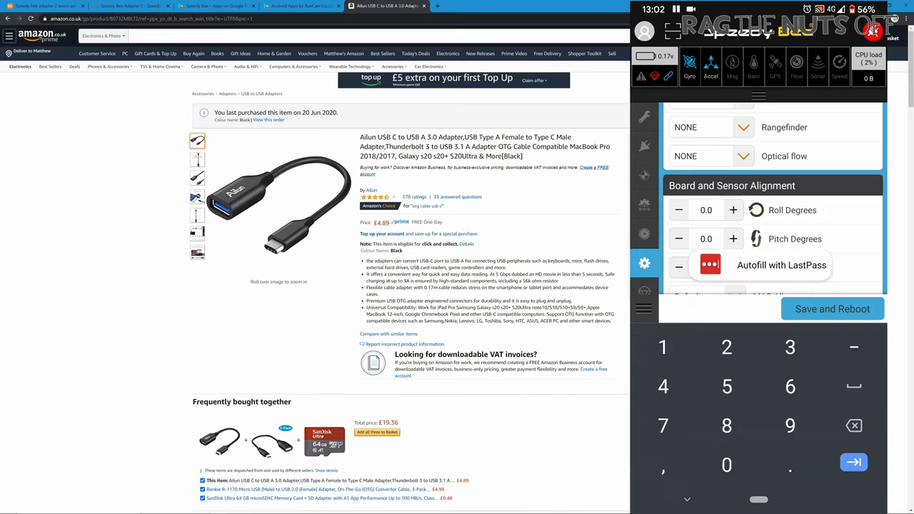
click(706, 239)
text(5)
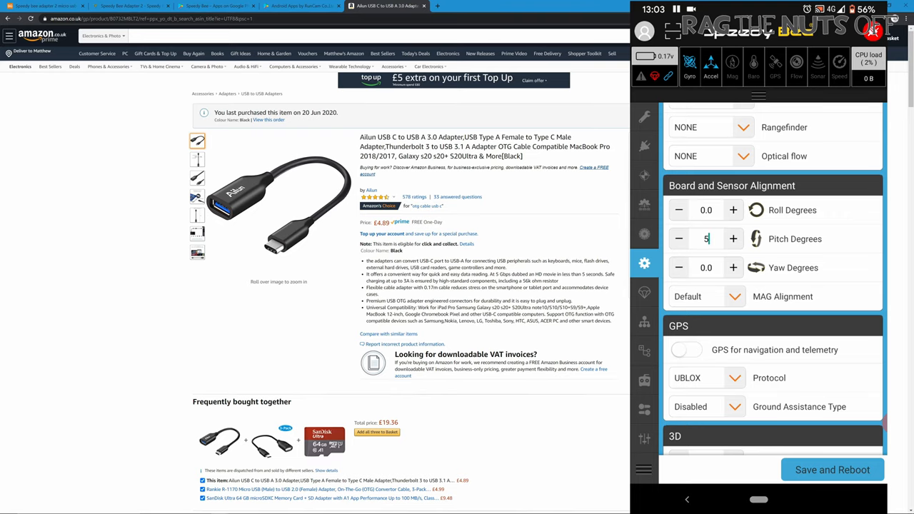
click(644, 291)
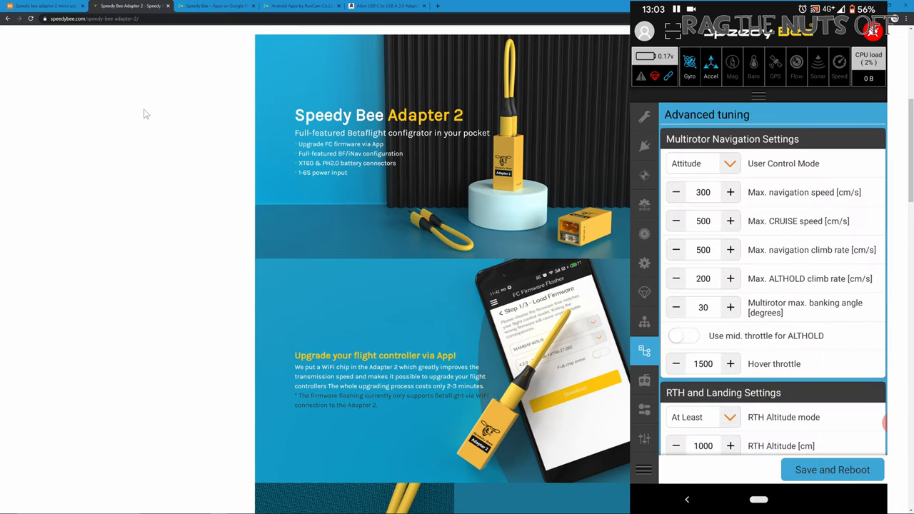
Step: Bring up the Receiver page listing channel values and receiver mode options
scroll(down, 3)
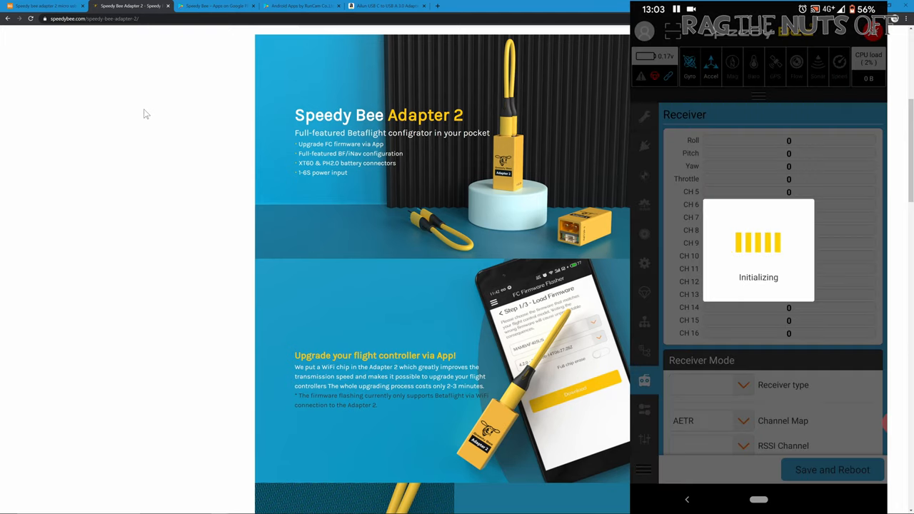
mouse_move(470, 109)
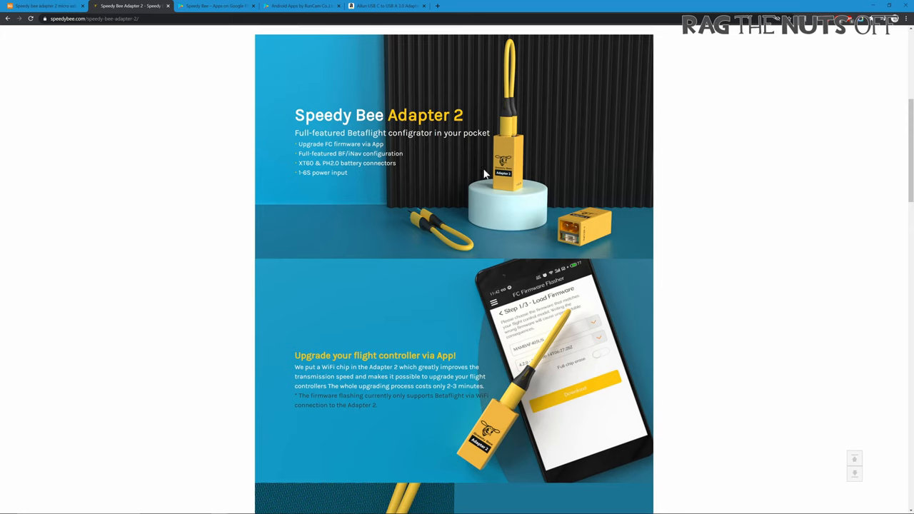
mouse_move(521, 152)
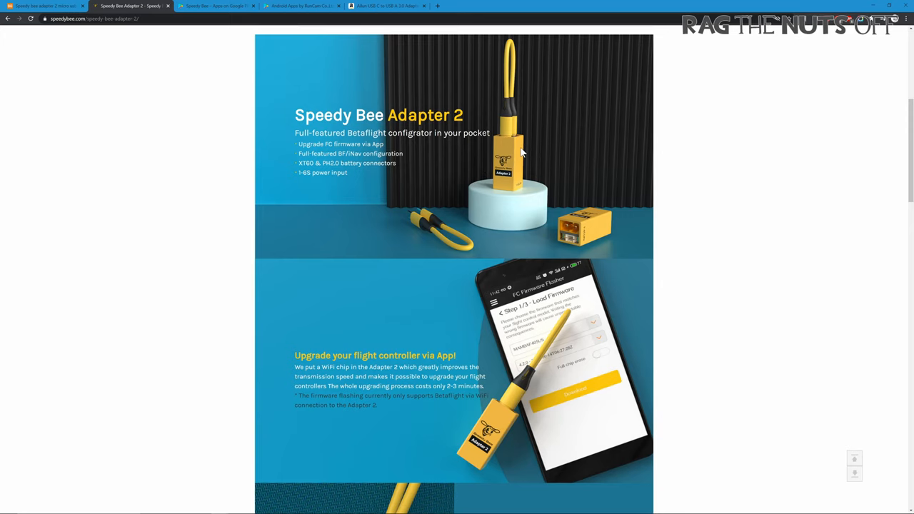
Step: Read down the Adapter 2 product page to its battery-power and multi-quad OTG sections
scroll(down, 3)
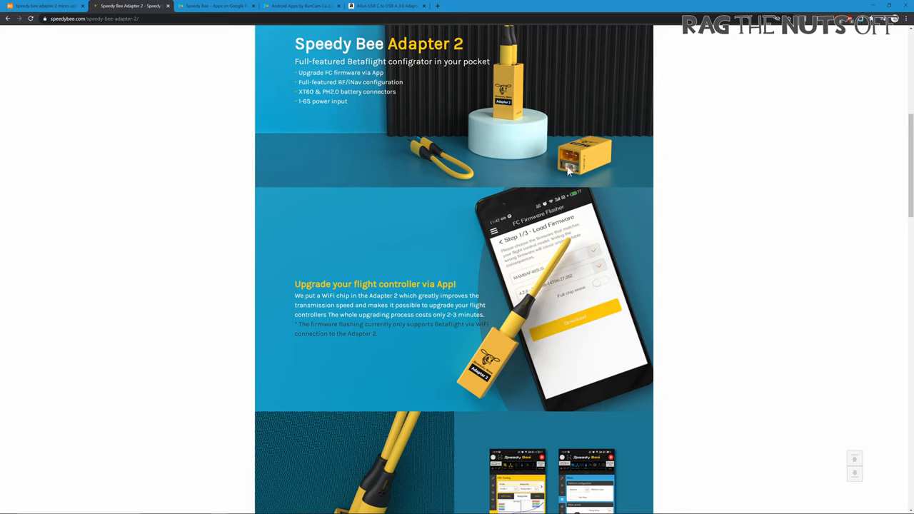
mouse_move(576, 167)
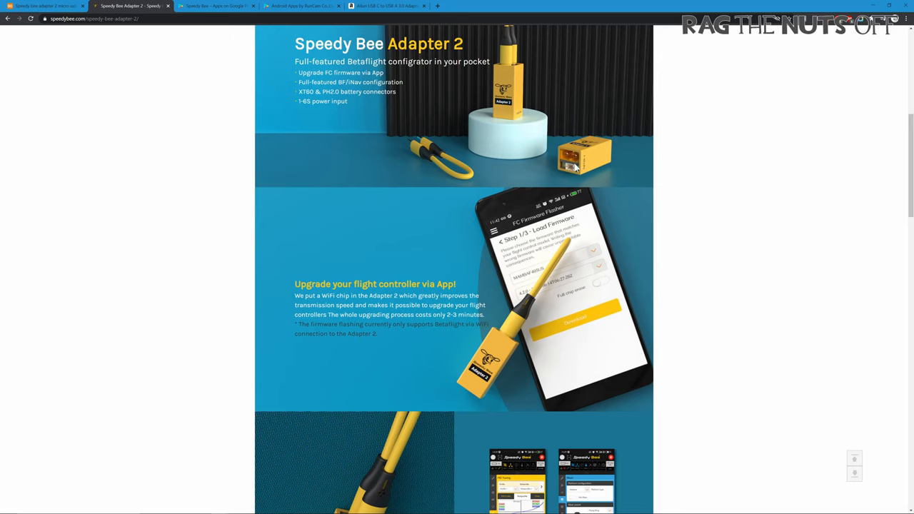
mouse_move(567, 177)
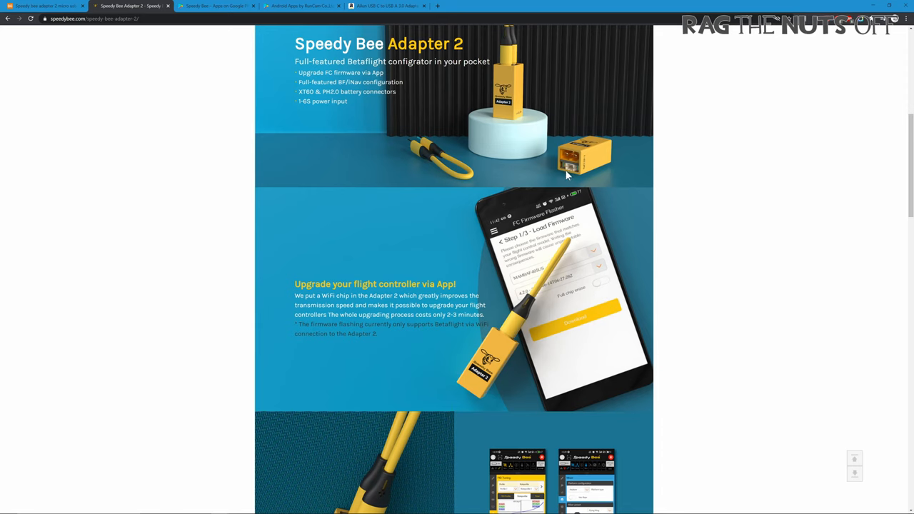
scroll(down, 3)
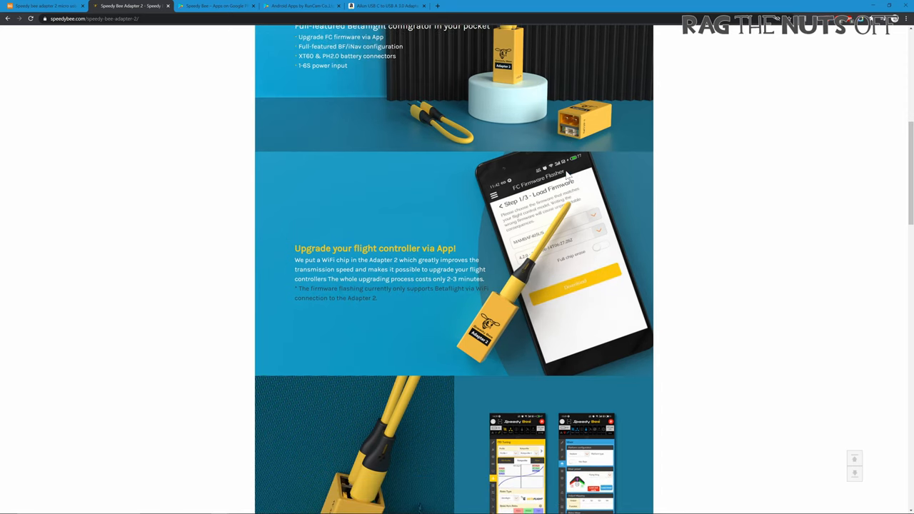
mouse_move(568, 177)
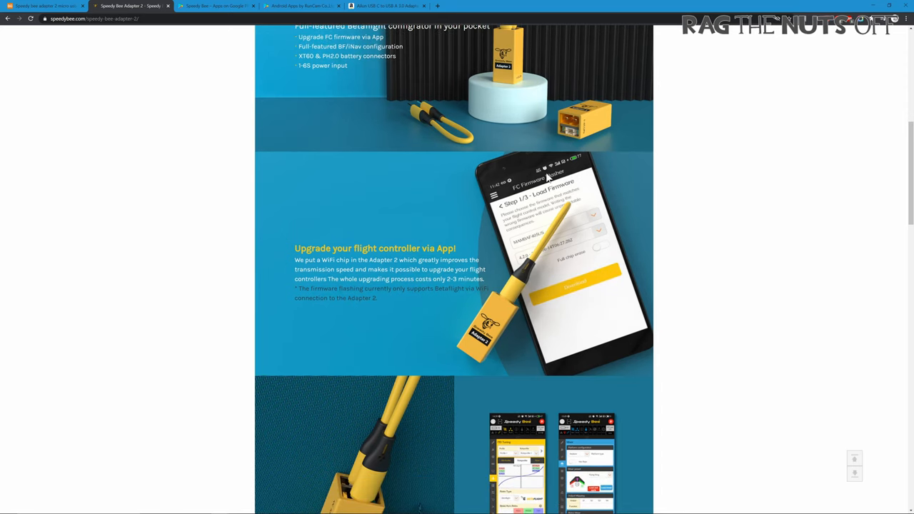
scroll(down, 3)
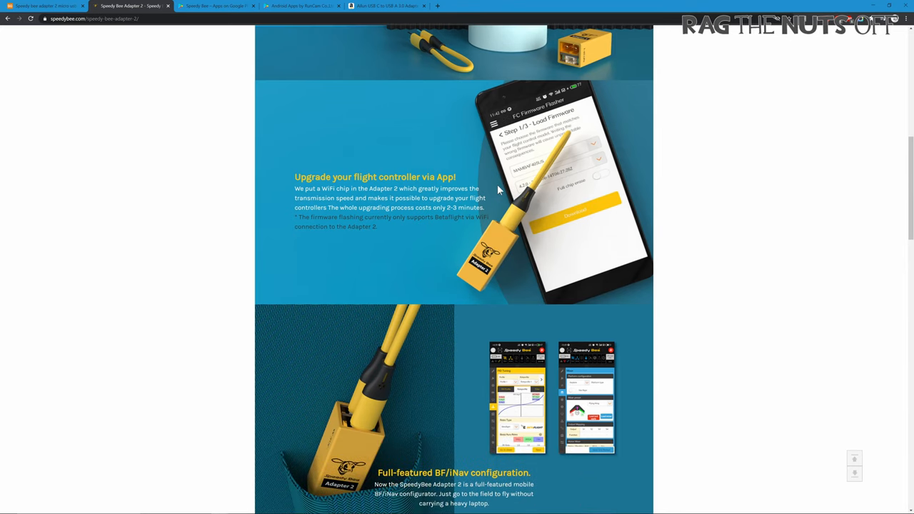
scroll(down, 3)
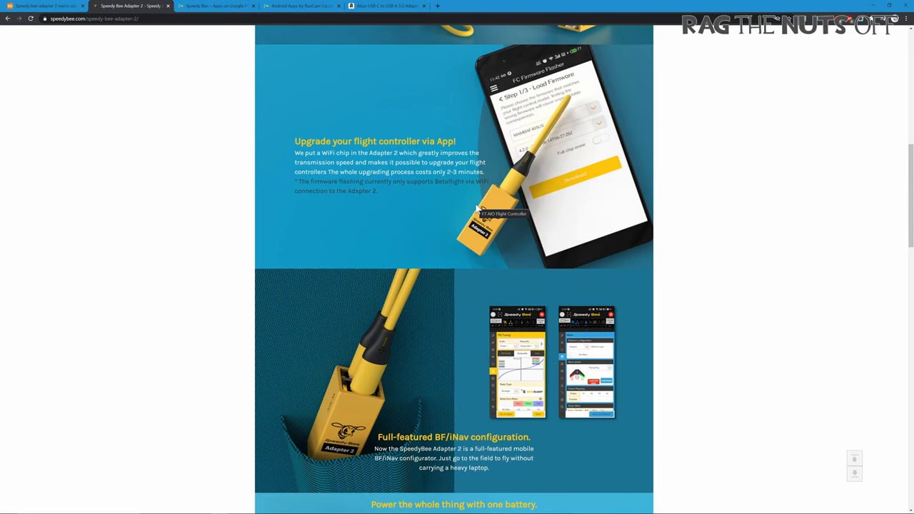
scroll(down, 3)
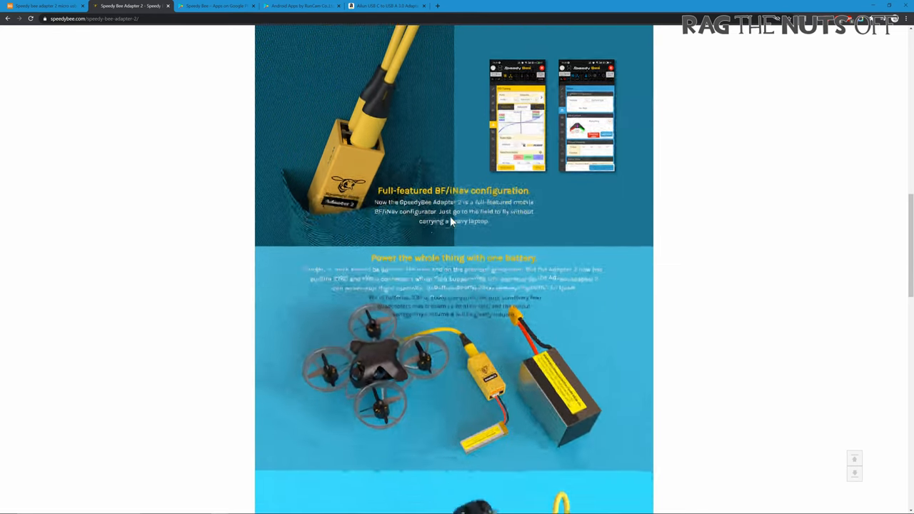
scroll(down, 3)
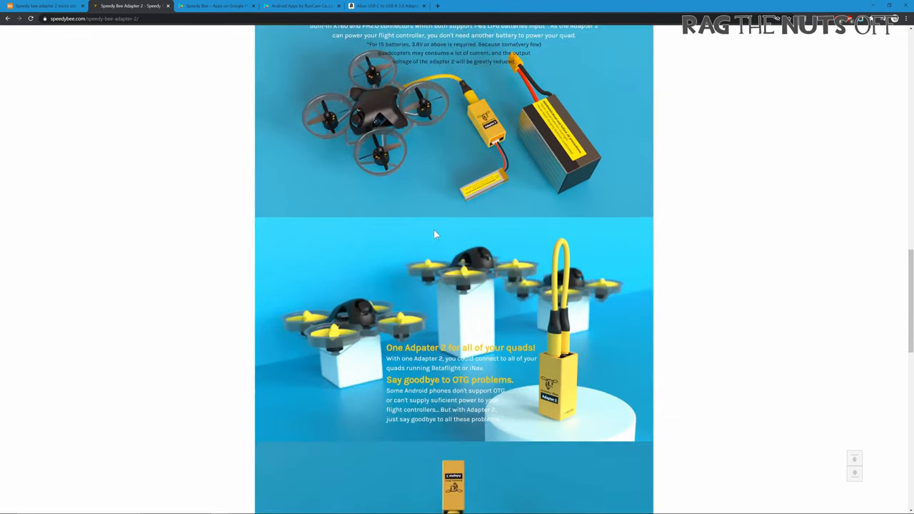
mouse_move(439, 275)
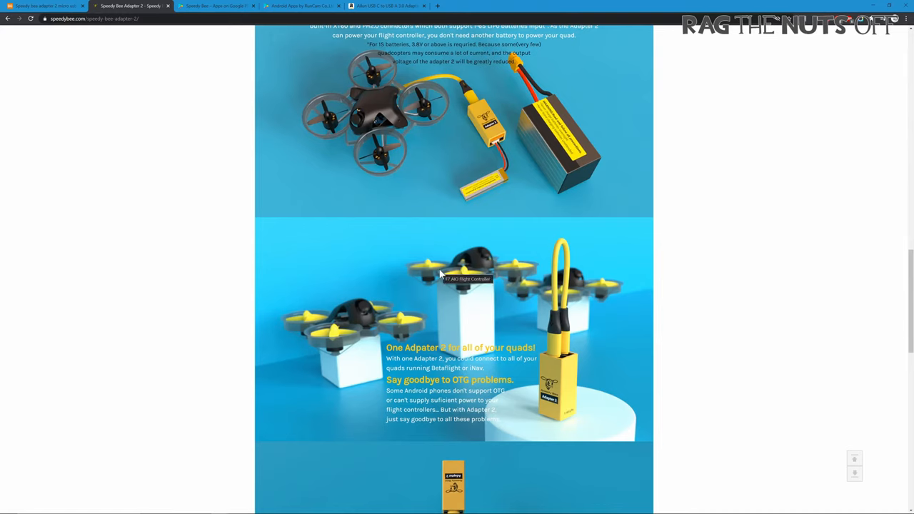
mouse_move(380, 282)
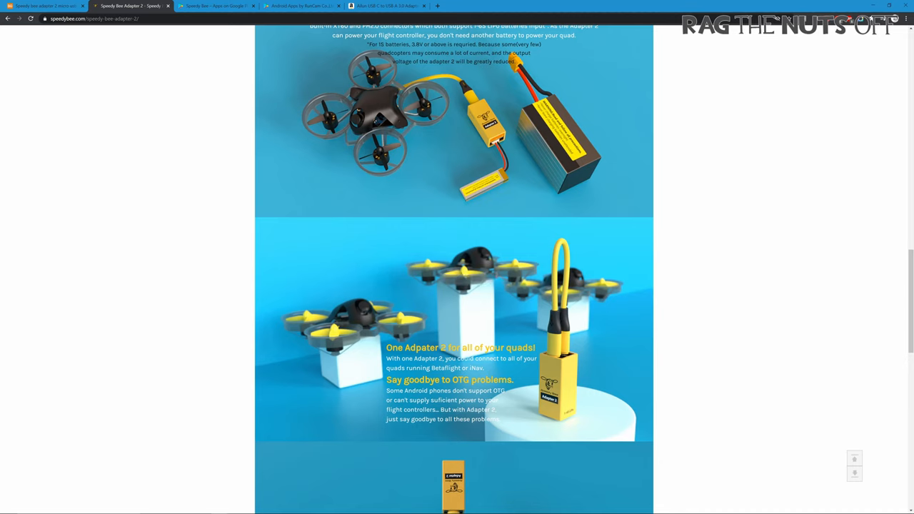
Step: Return to the app home screen to get the BetaFlight or iNav demo prompt
click(214, 6)
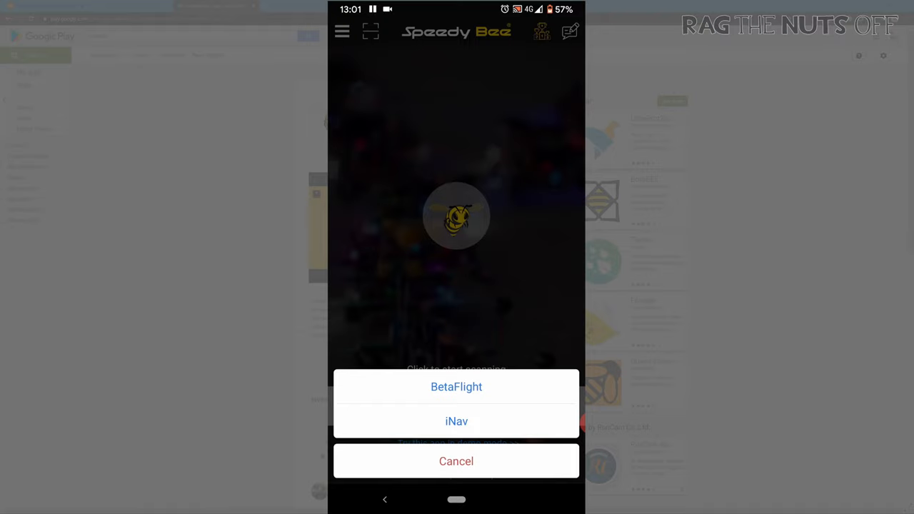
Step: Start an iNav demo session on the Setup page, then move to the Ports page
click(456, 460)
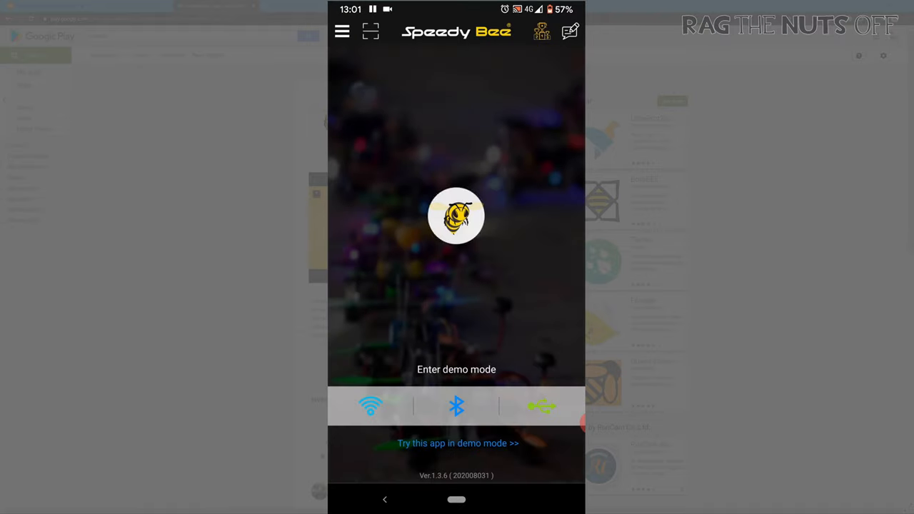
click(456, 443)
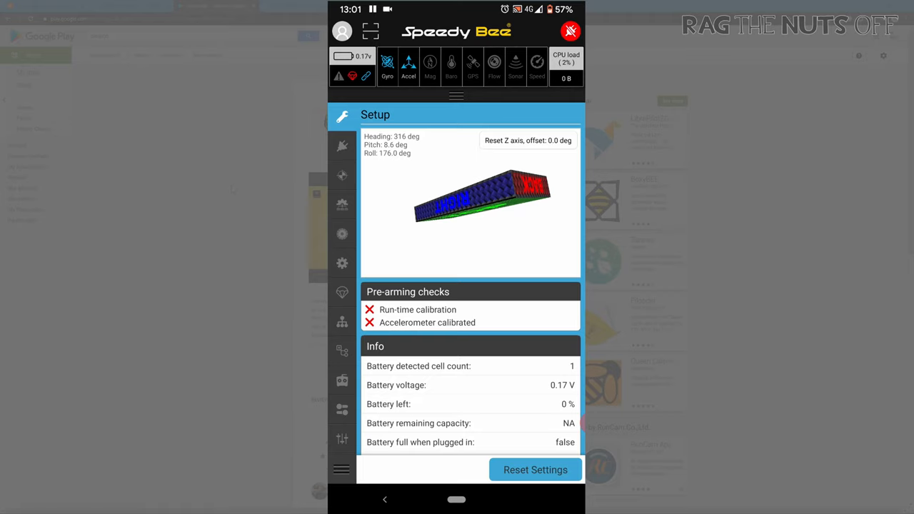
click(342, 146)
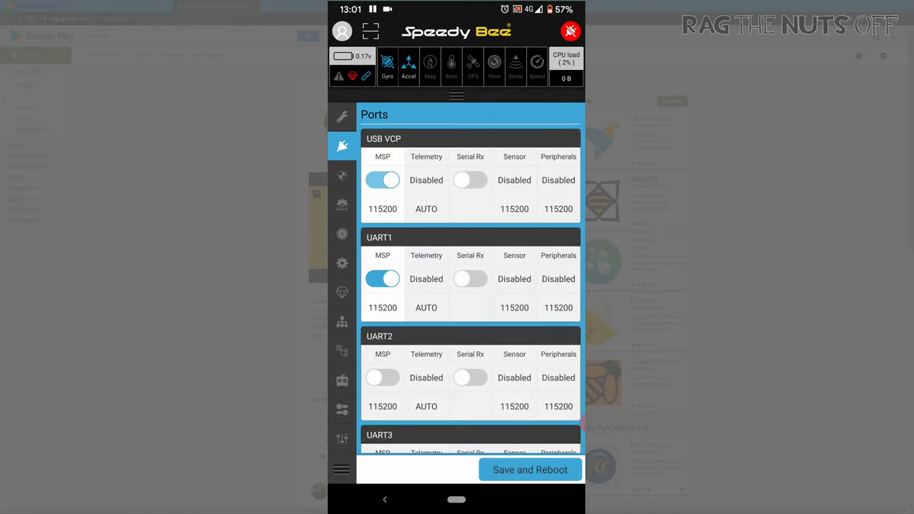
Step: Review the iNav Ports and Calibration values, ending on the Quad X mixer preset
scroll(down, 3)
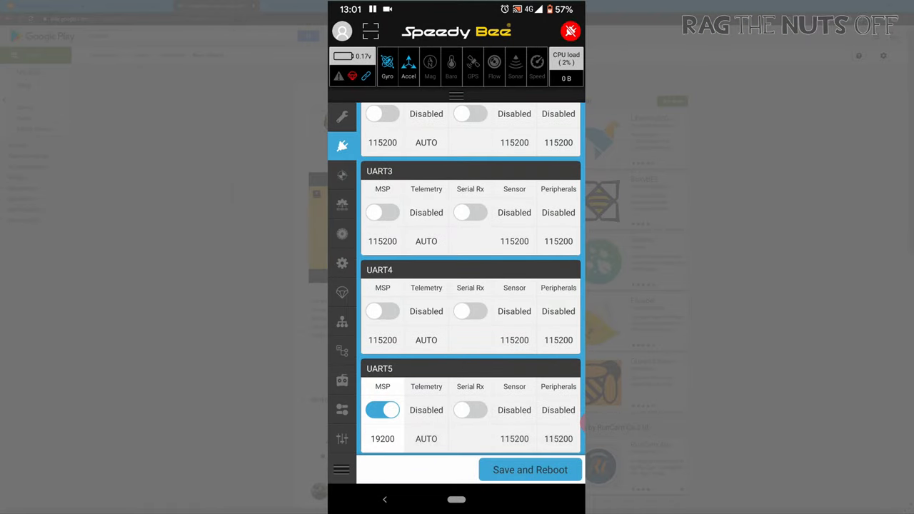
click(342, 175)
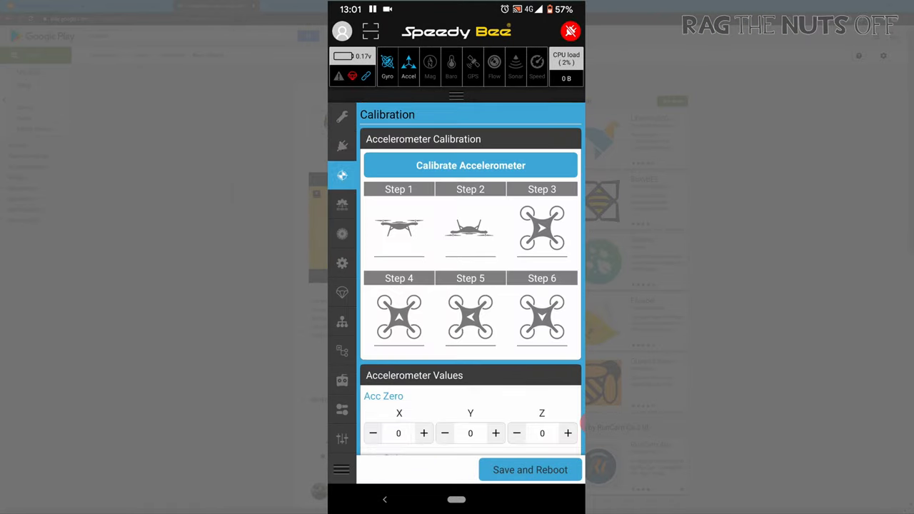
scroll(down, 3)
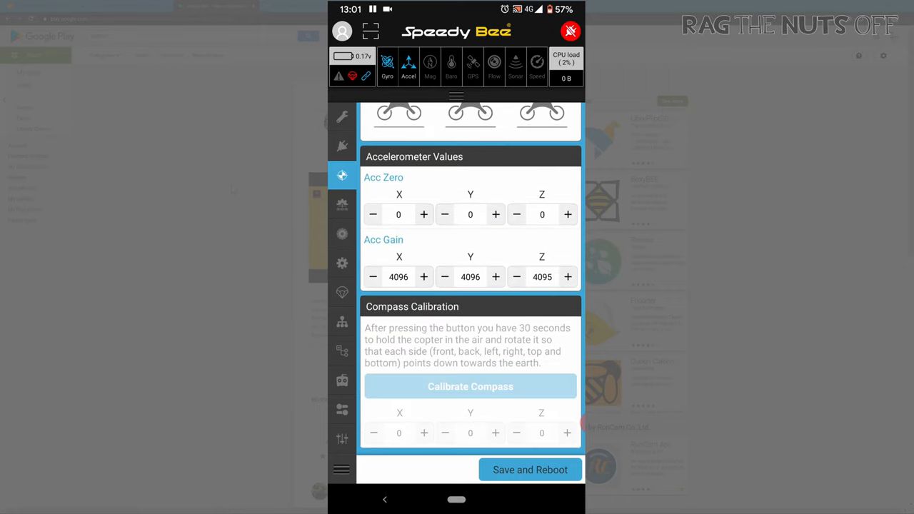
click(342, 205)
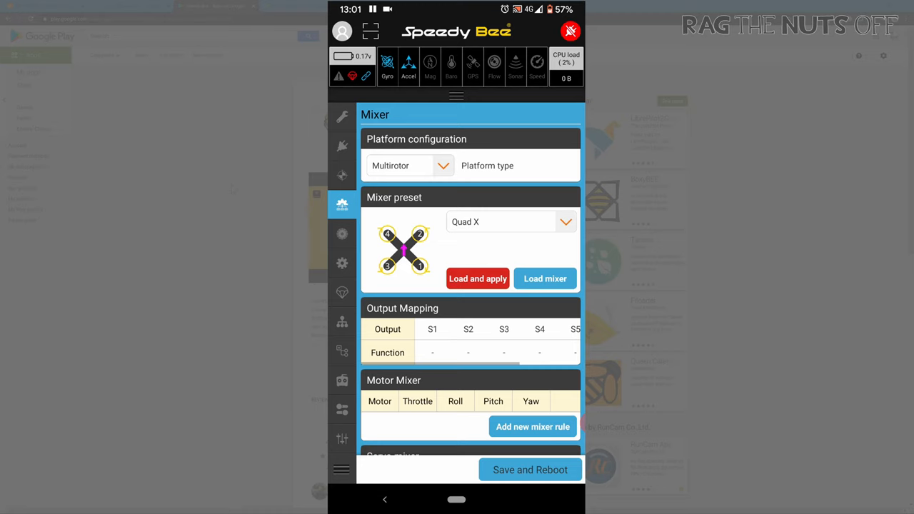
Step: Set the platform to Airplane and load and apply the Flying Wing mixer preset
scroll(down, 3)
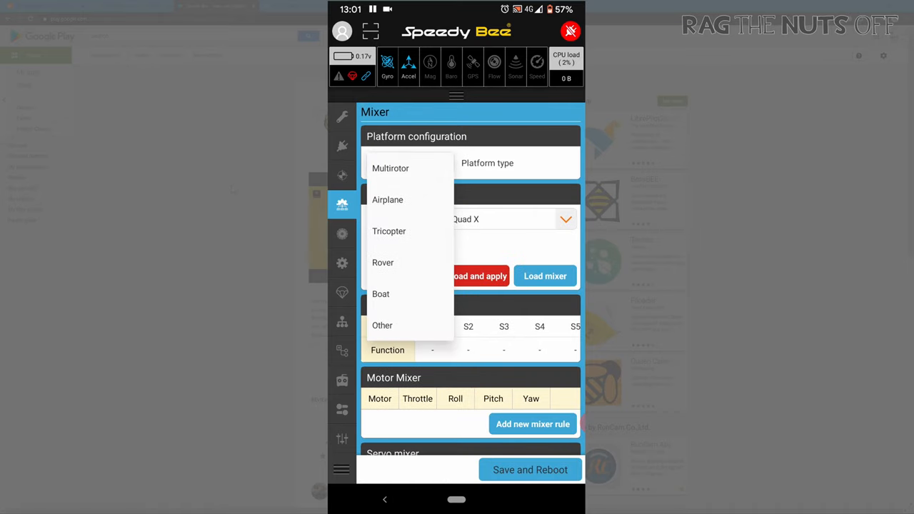
click(387, 200)
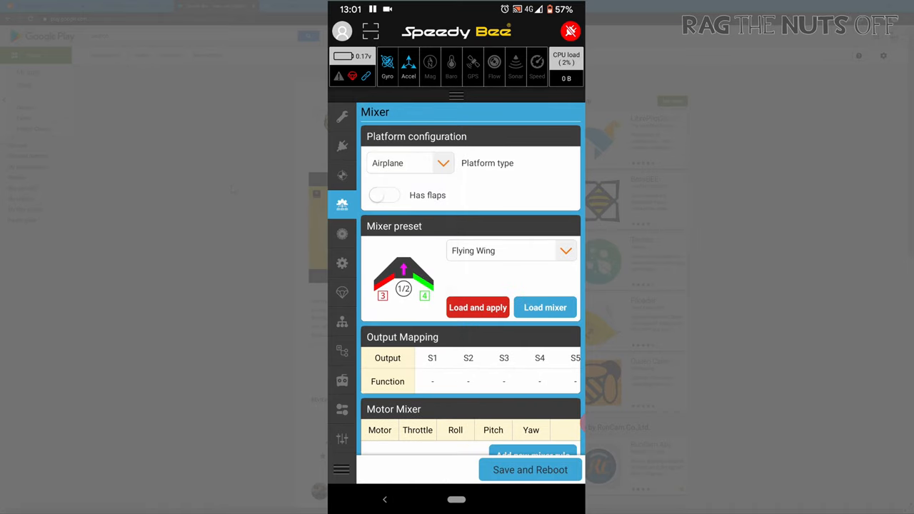
scroll(down, 3)
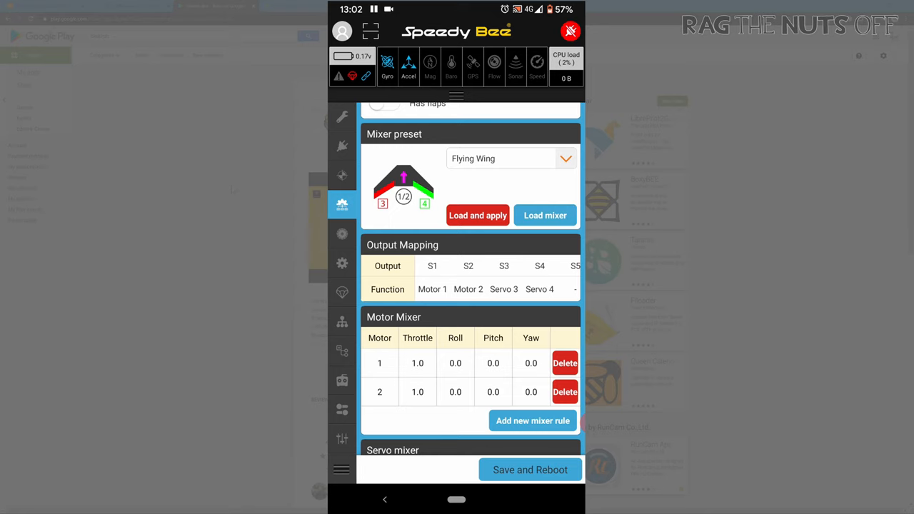
scroll(down, 3)
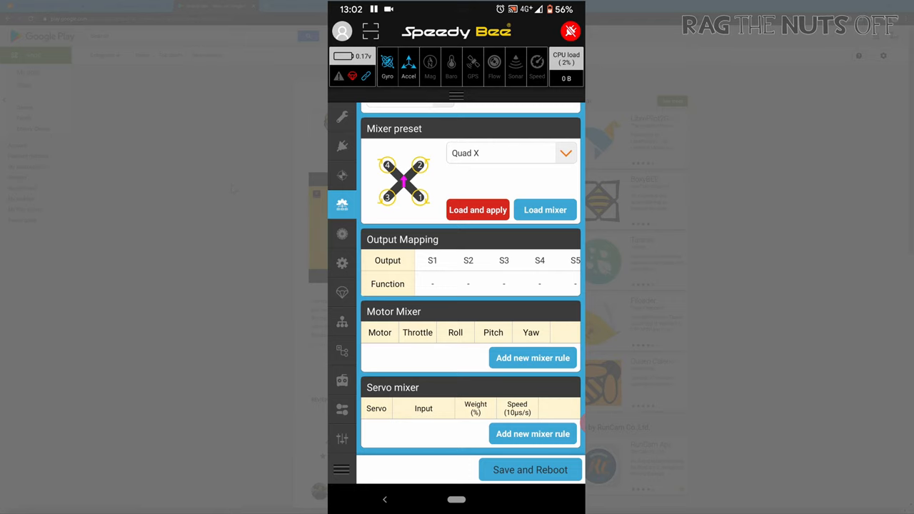
click(487, 165)
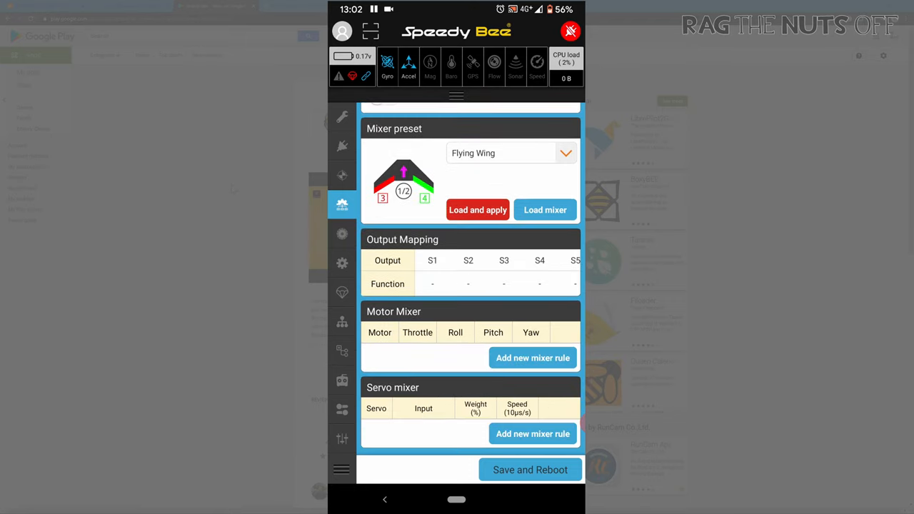
click(478, 209)
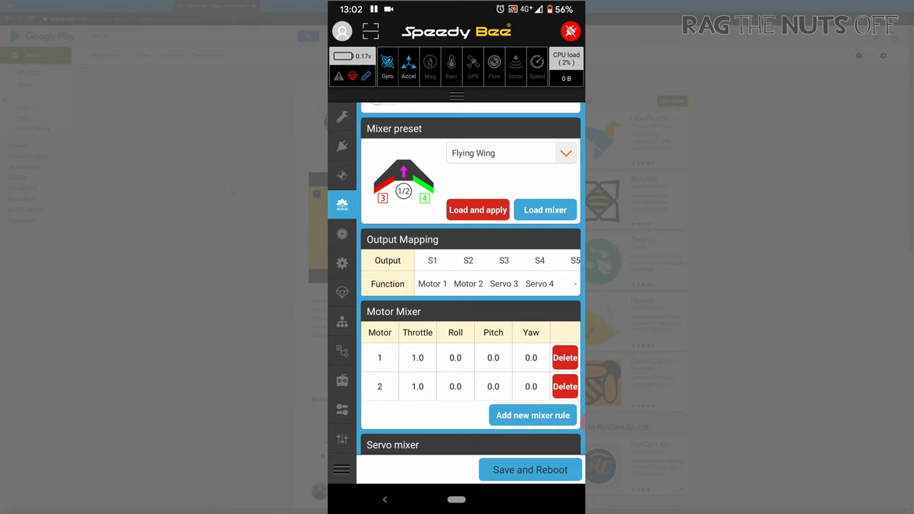
scroll(down, 3)
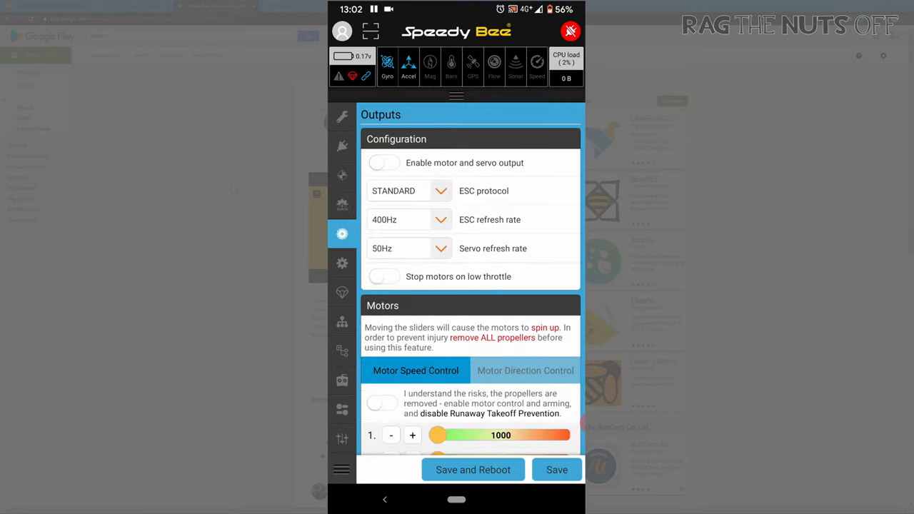
Step: On the Configuration page, set board Pitch alignment to 5 degrees, then go to PID Tuning
scroll(down, 3)
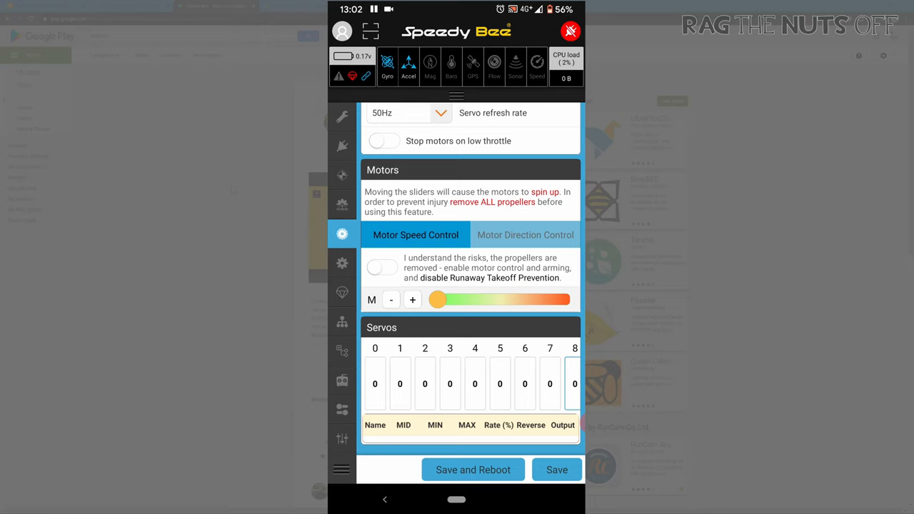
click(341, 263)
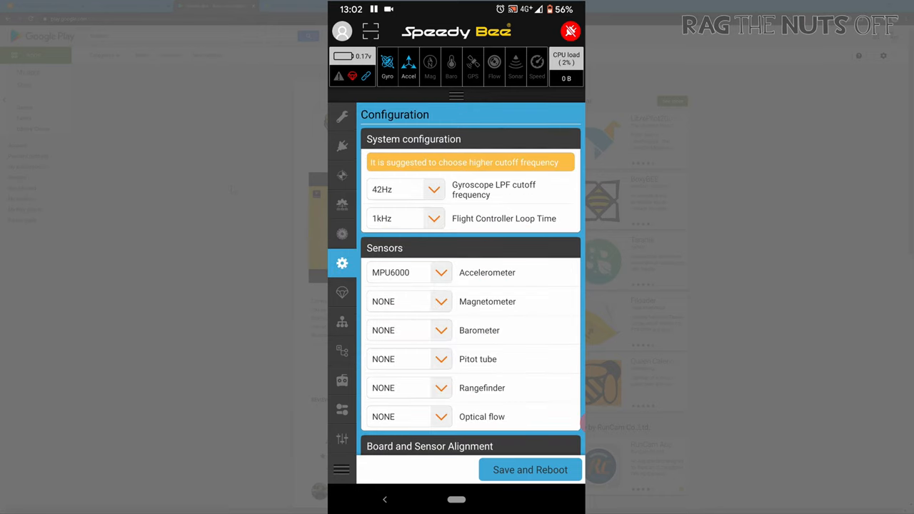
scroll(down, 3)
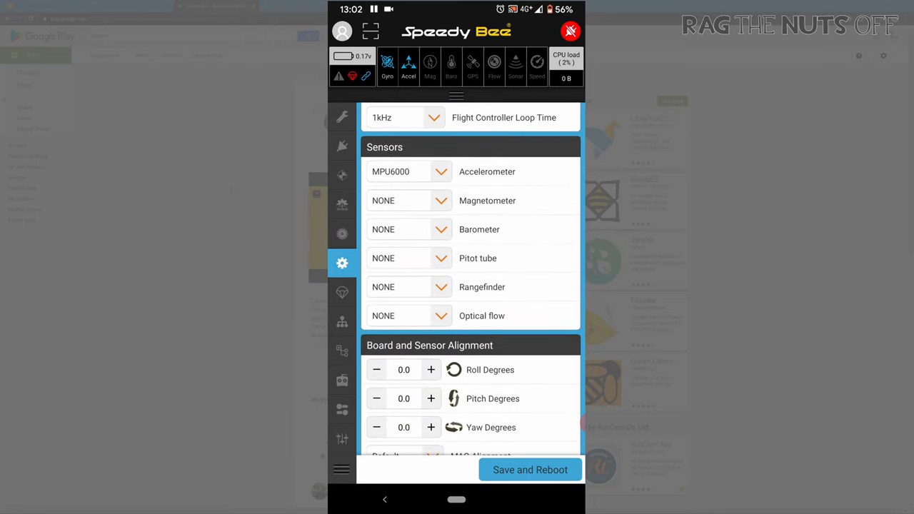
scroll(down, 3)
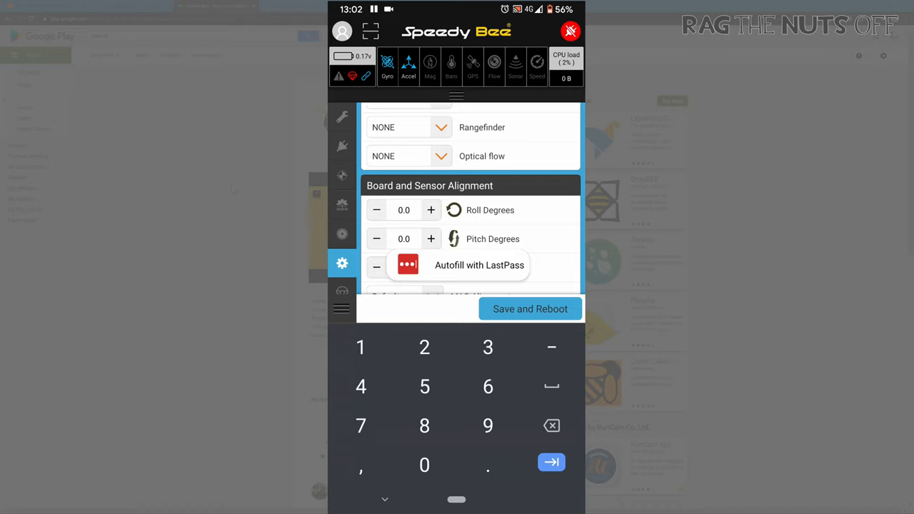
click(404, 238)
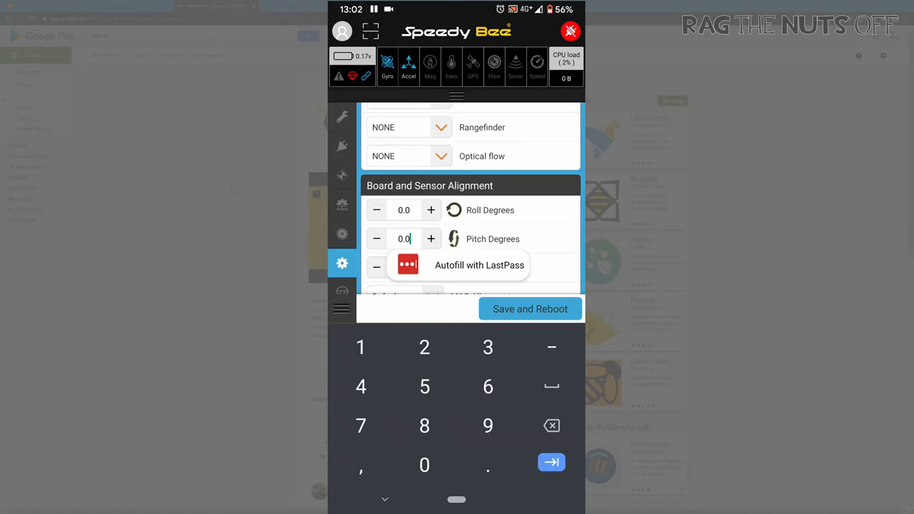
text(5)
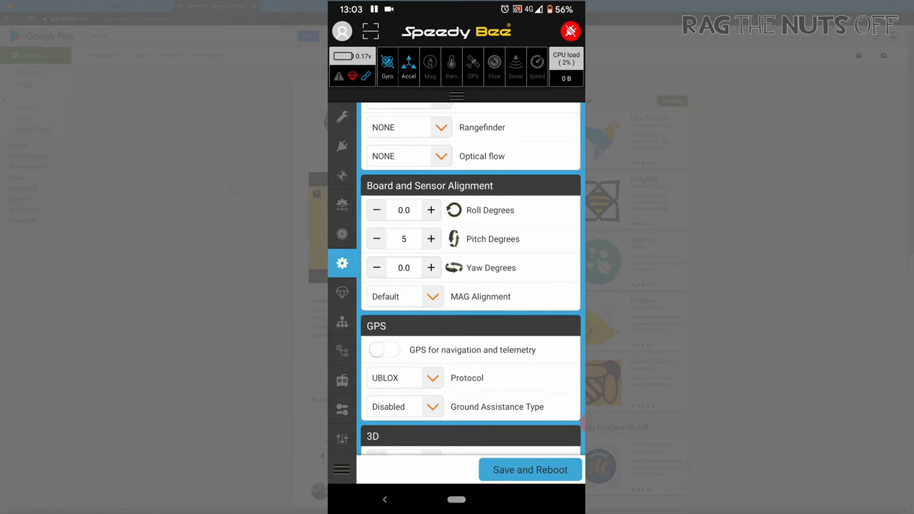
click(342, 292)
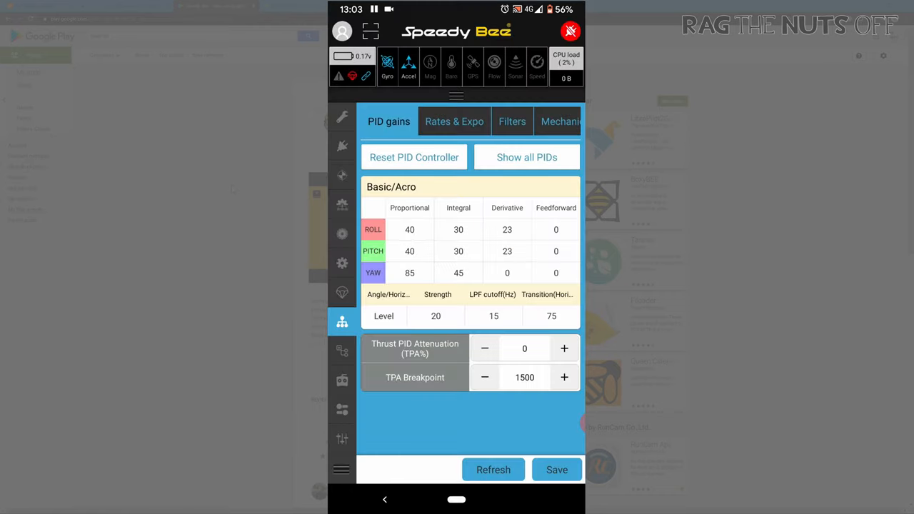
Step: Browse the Navigation/RTH and Receiver settings, then the flight Modes list
click(342, 350)
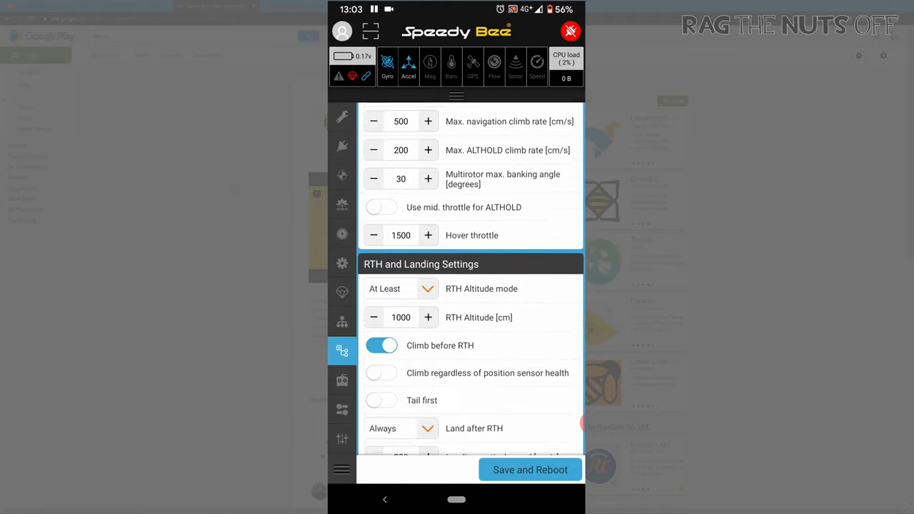
click(342, 380)
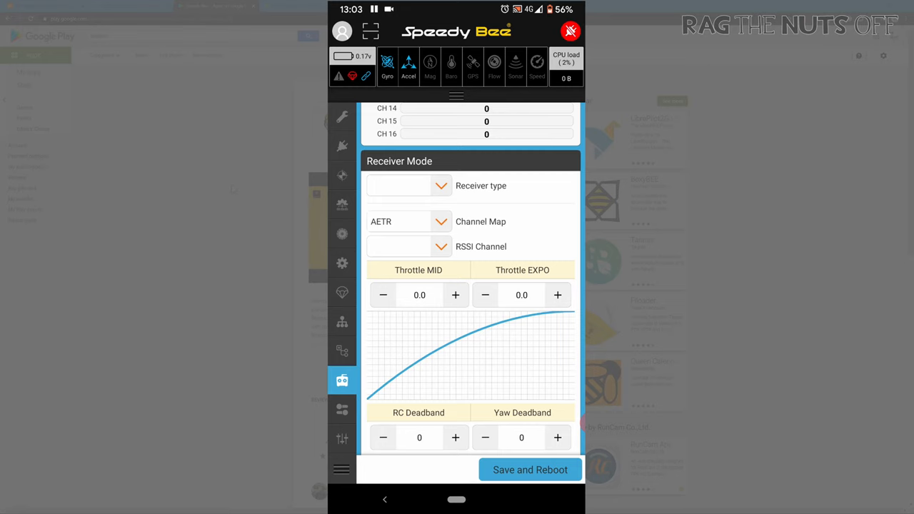
click(342, 408)
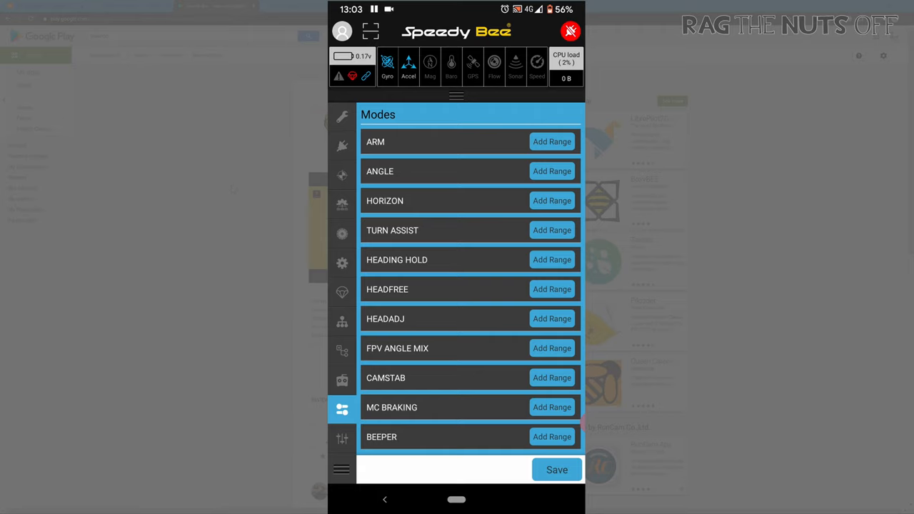
Step: Add a channel 10 activation range of 1125–1700 to CAMERA CONTROL 1, then go to Adjustments
scroll(down, 3)
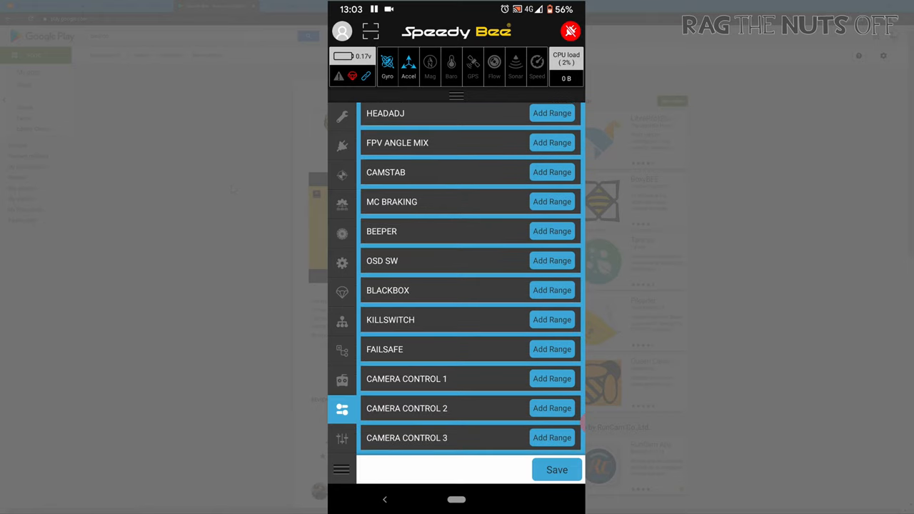
scroll(down, 3)
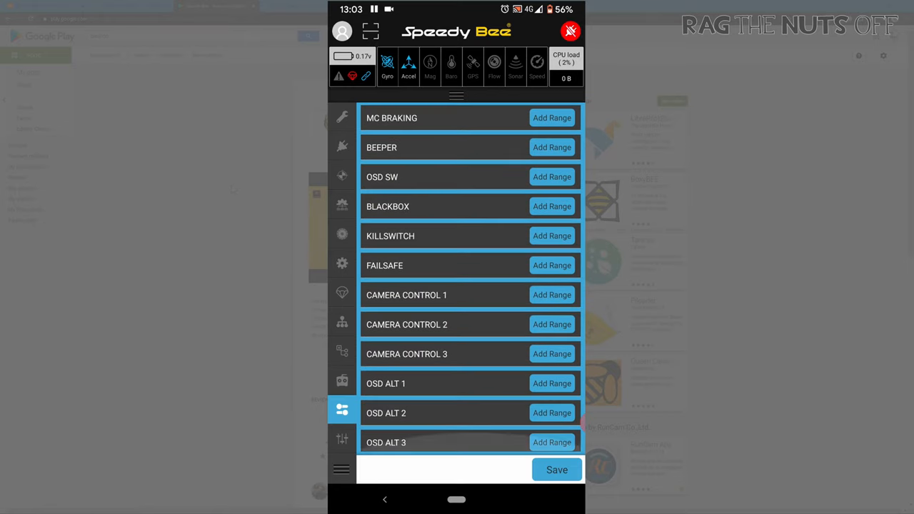
click(551, 295)
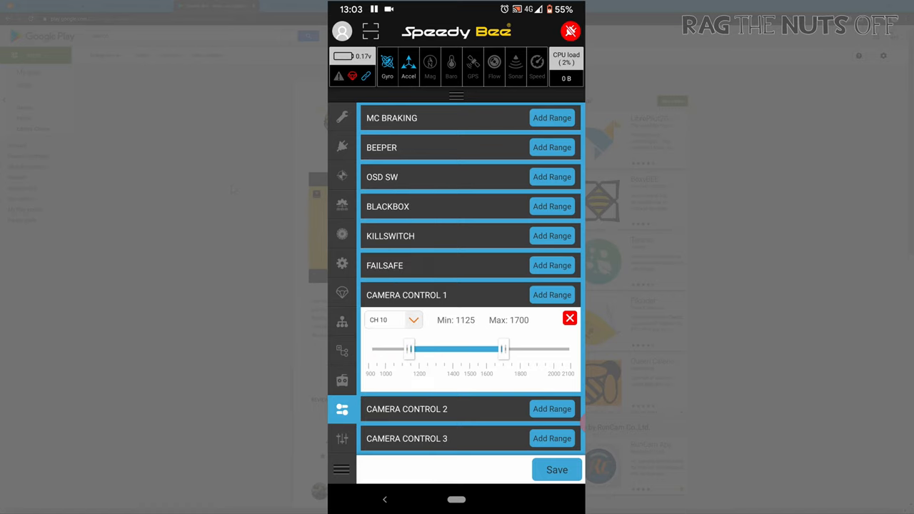
click(342, 438)
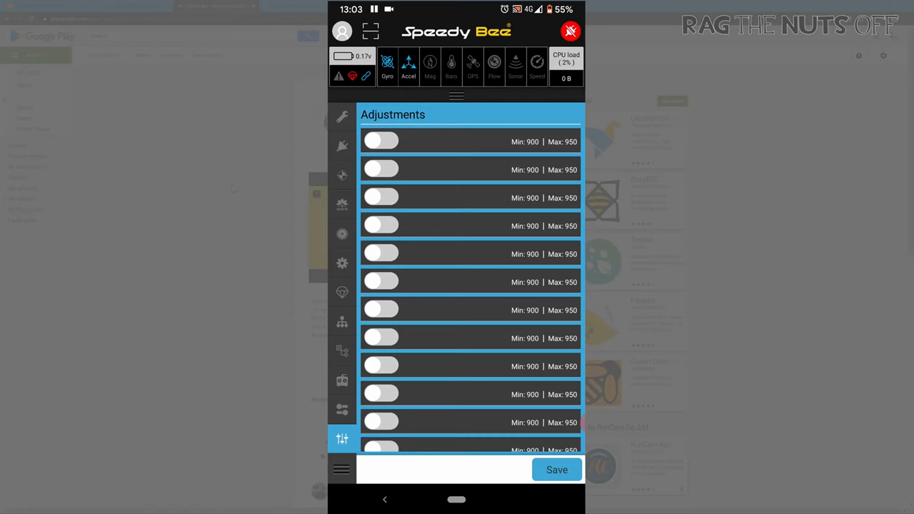
Step: View the GPS status page, then switch to the Mission Planner with no waypoints
scroll(down, 3)
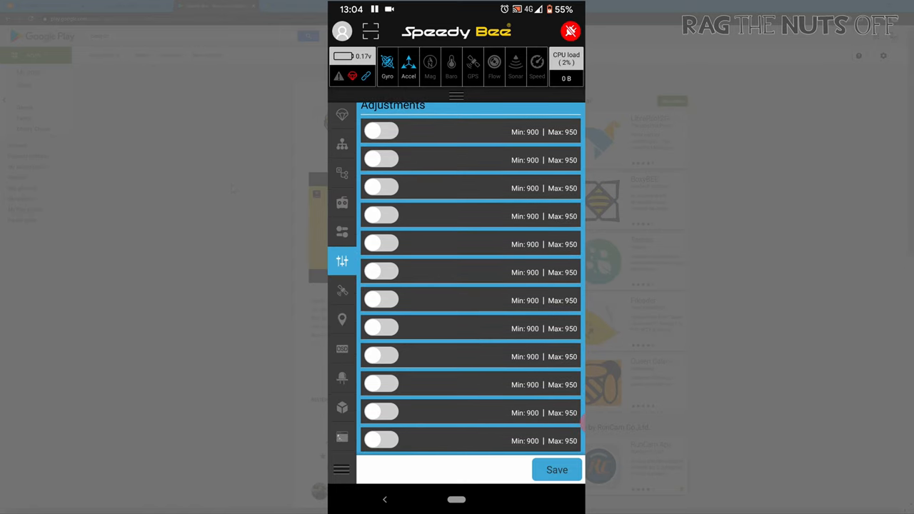
click(342, 289)
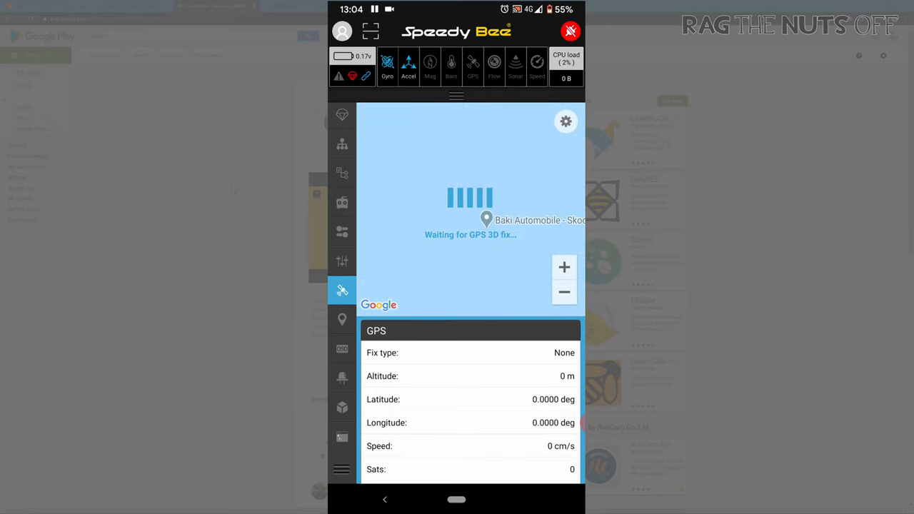
click(342, 319)
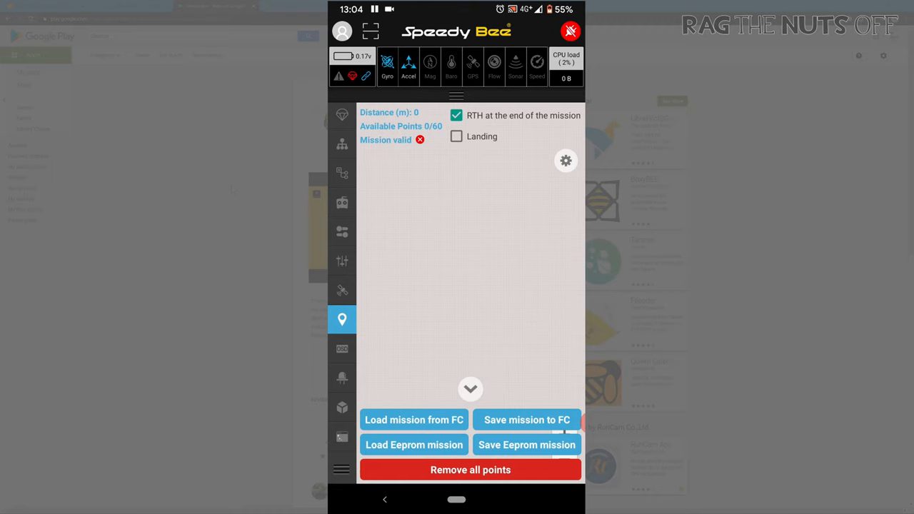
Step: Review the map type and default waypoint settings, then go to the Blackbox configuration
click(565, 160)
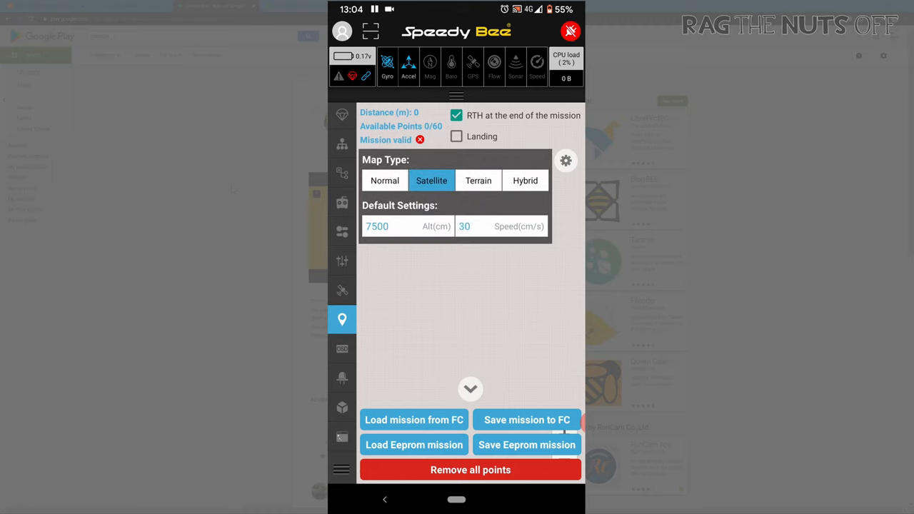
click(494, 292)
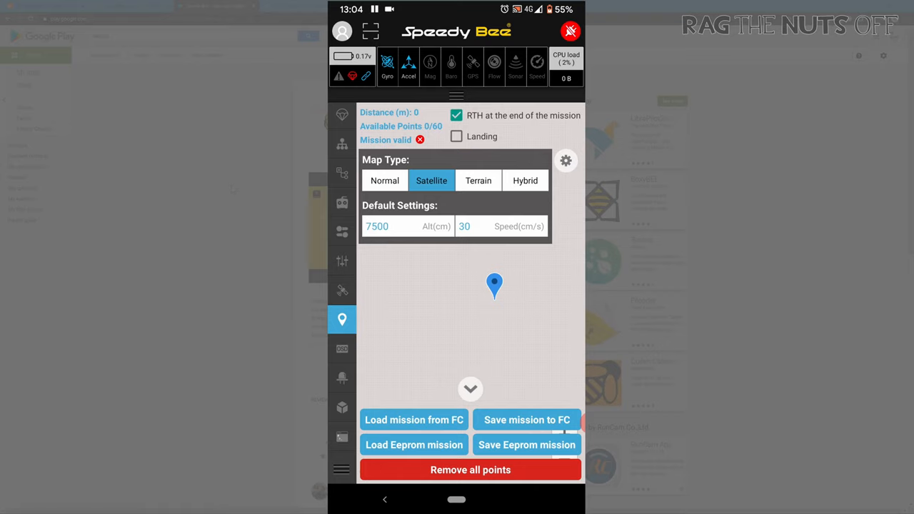
click(478, 179)
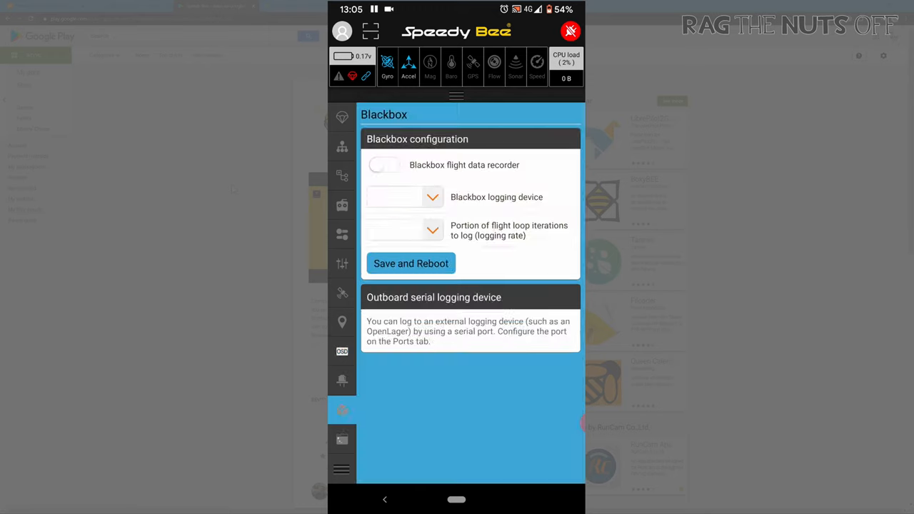
Step: Enable Blackbox recording, run 'diff' in the CLI, then return to PID Tuning
click(384, 164)
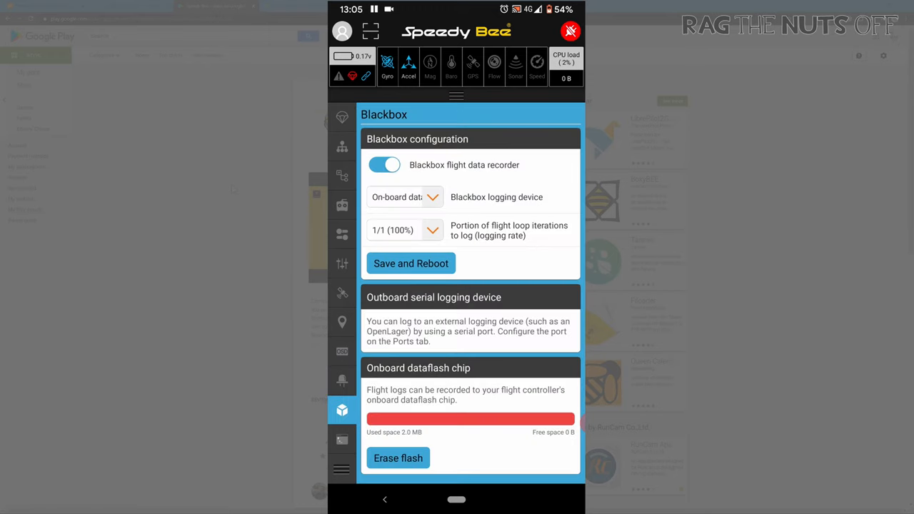
click(342, 439)
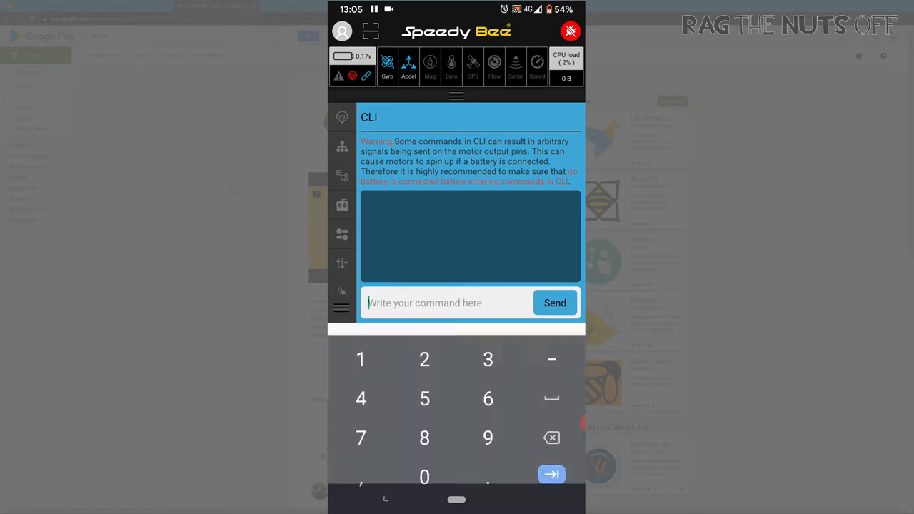
text(diff)
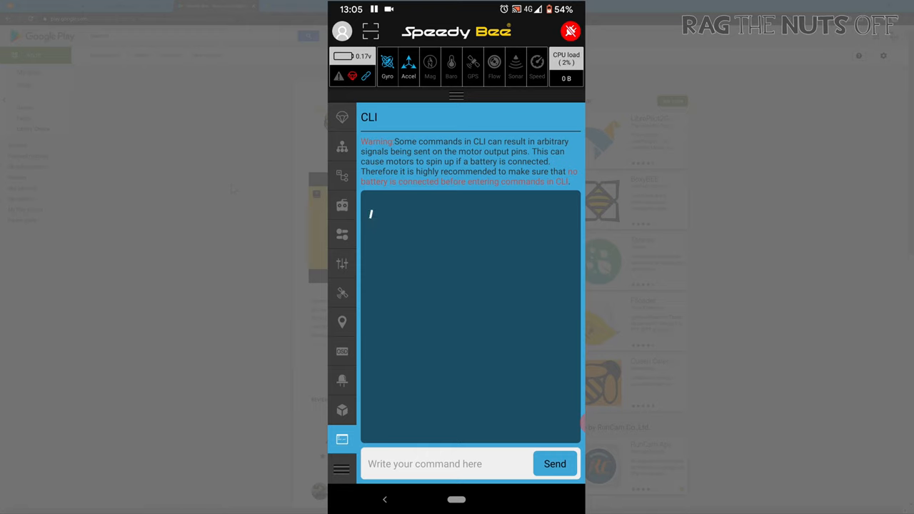
click(341, 322)
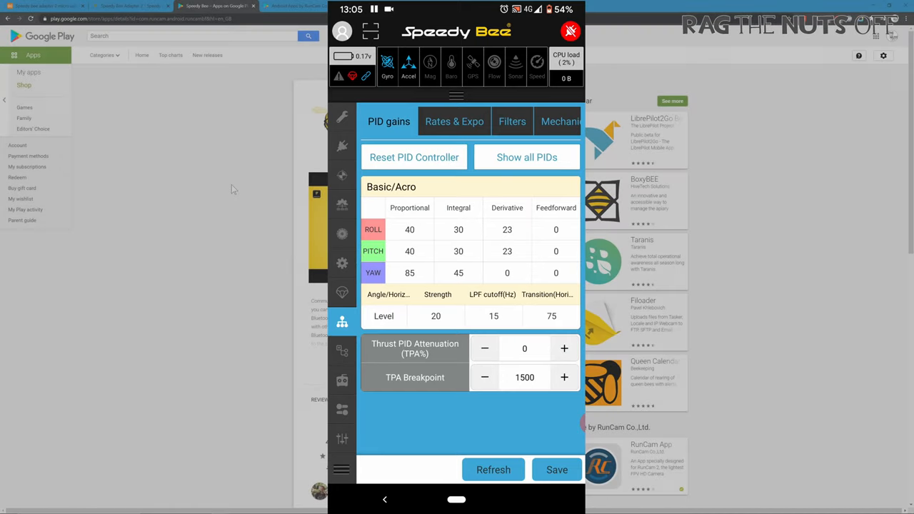